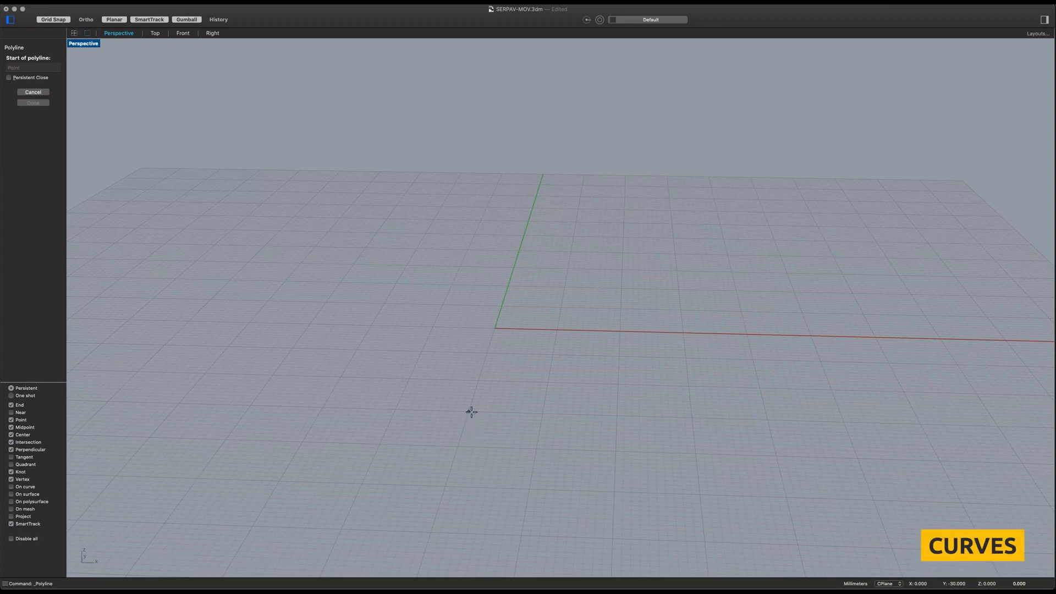
Draw the vertical centre line and the two freeform profile curves flanking it.
left_click(471, 412)
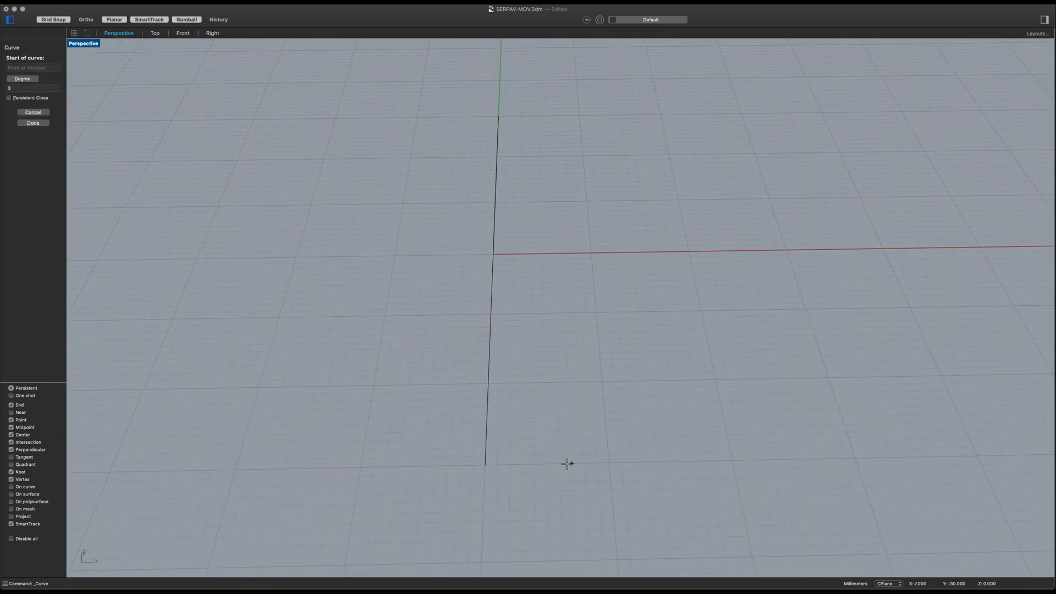
left_click(598, 339)
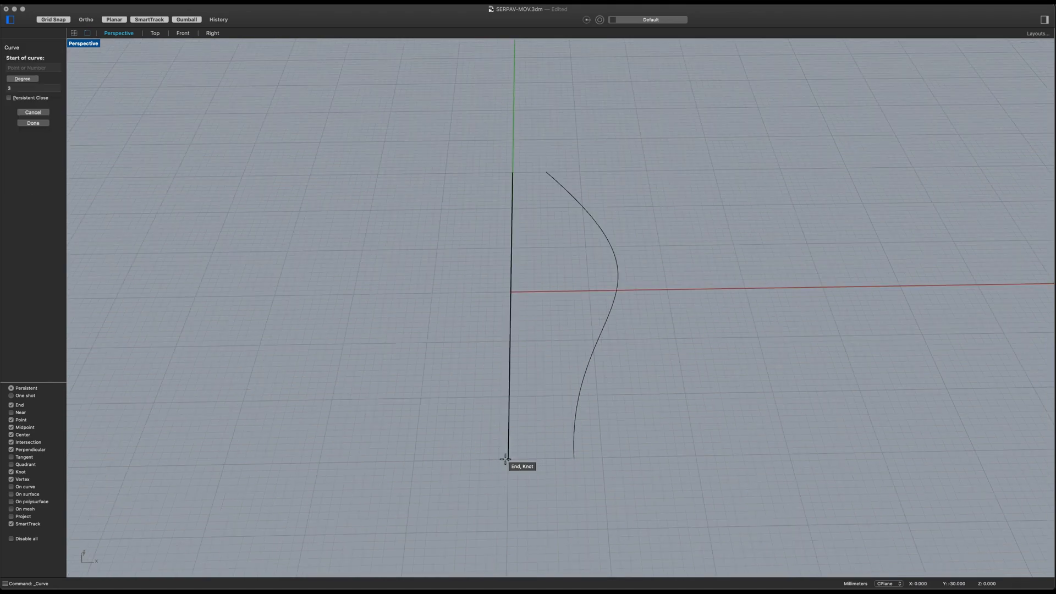
left_click(506, 458)
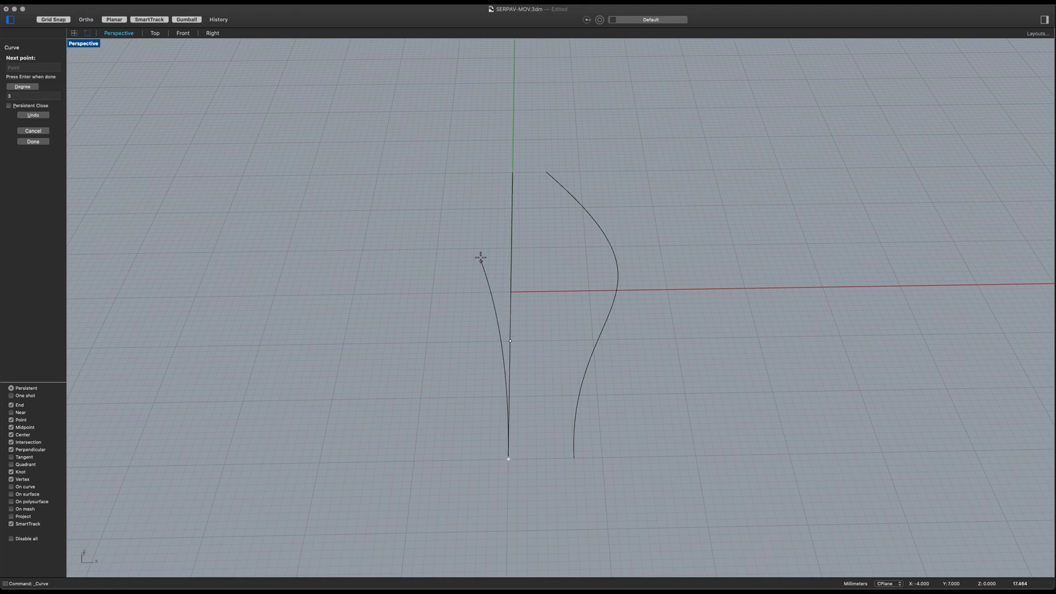
left_click(410, 187)
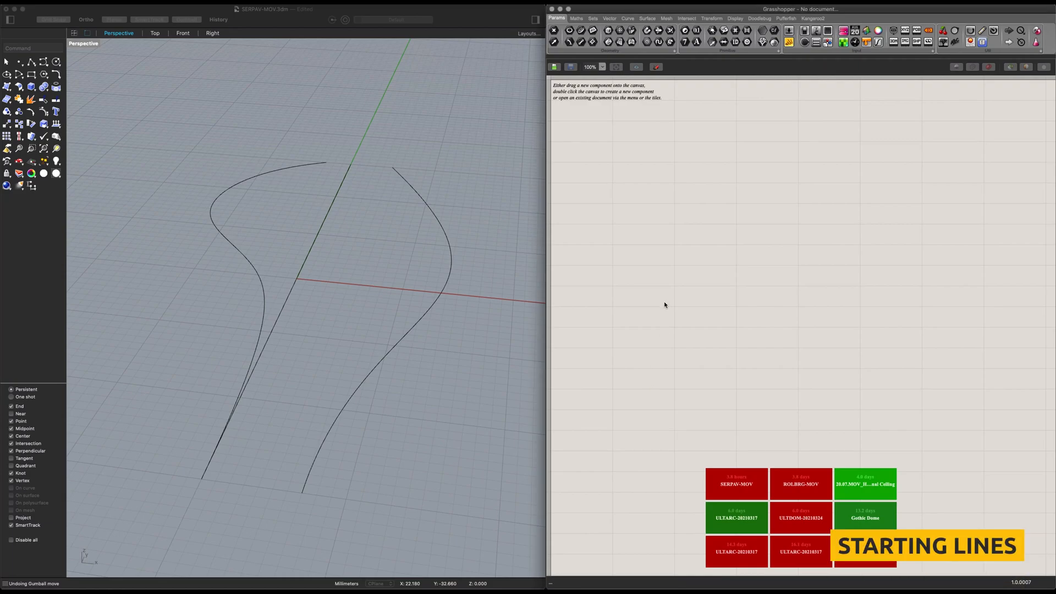
Place three Curve parameters and reference each to one drawn Rhino curve via Set one Curve.
double_click(658, 214)
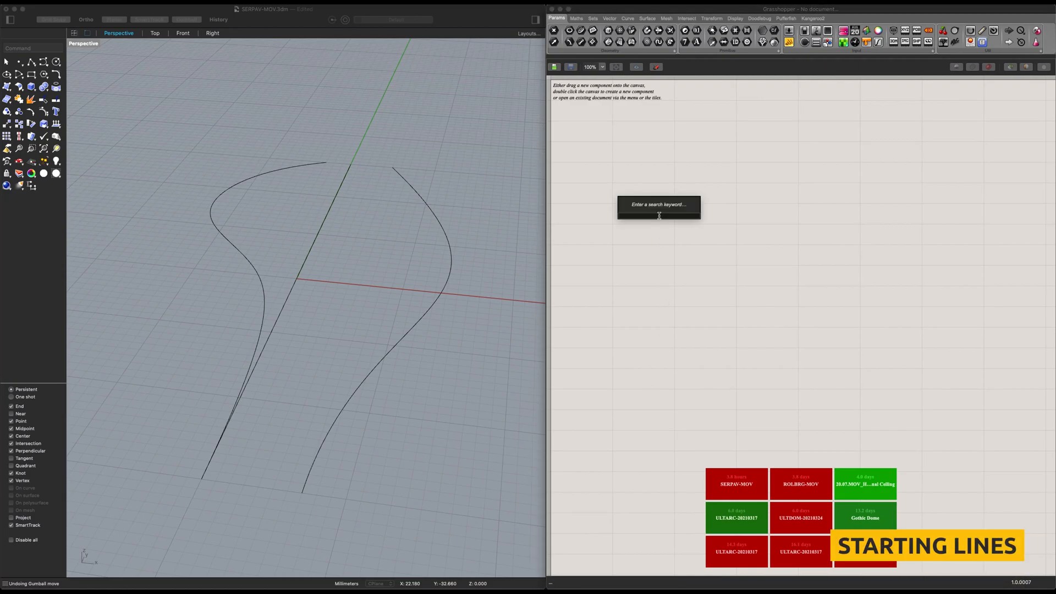
left_click(657, 205)
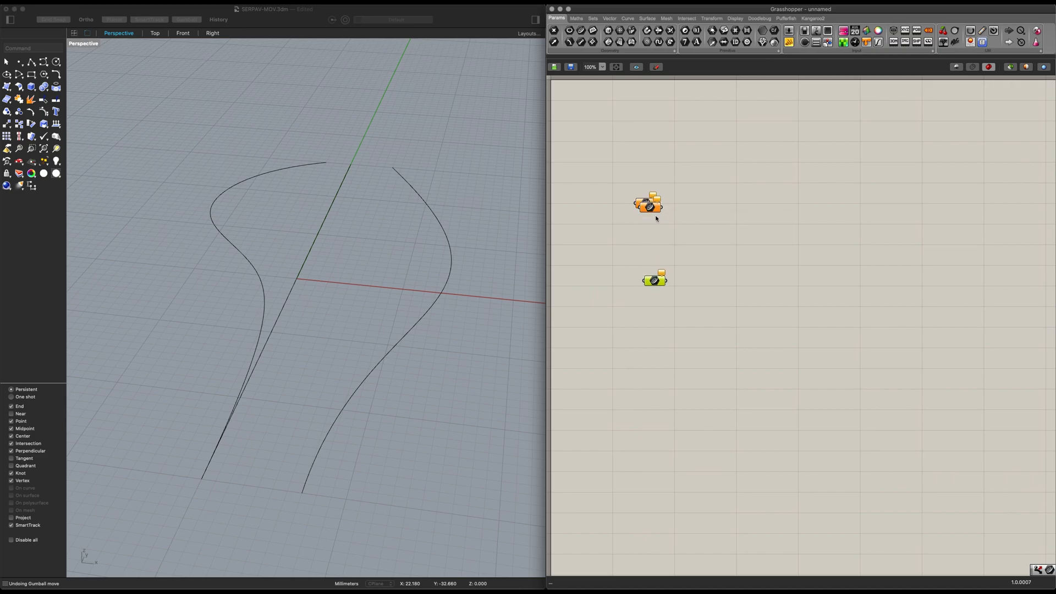
right_click(648, 205)
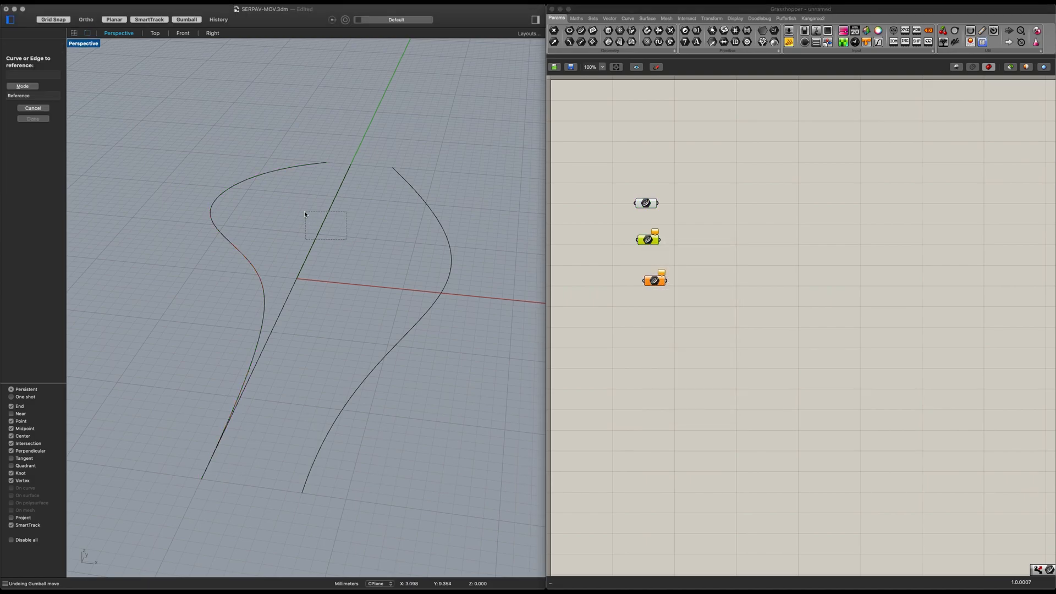
right_click(654, 280)
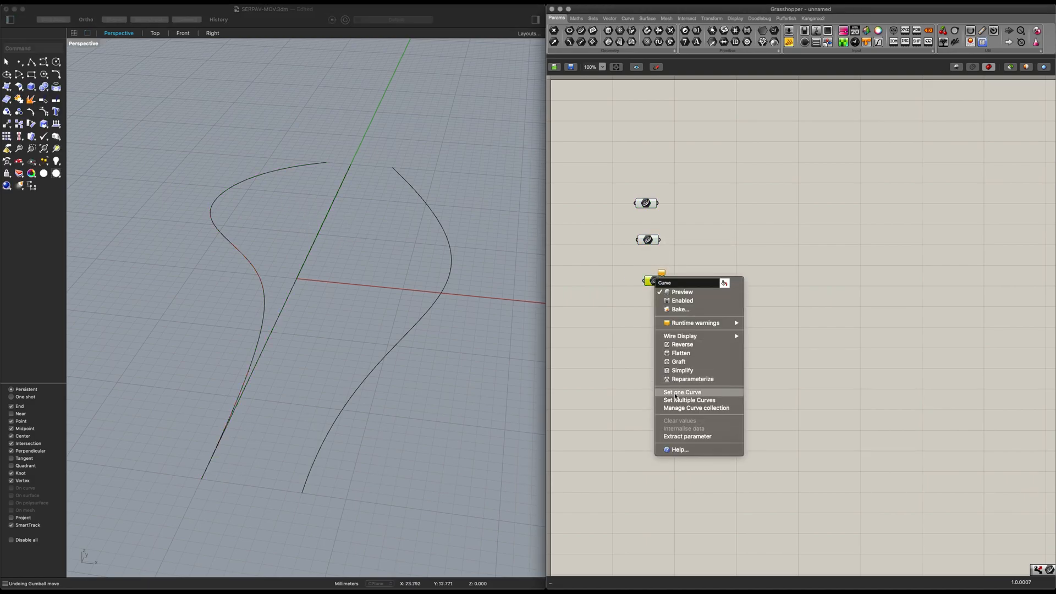
left_click(681, 392)
type("mov")
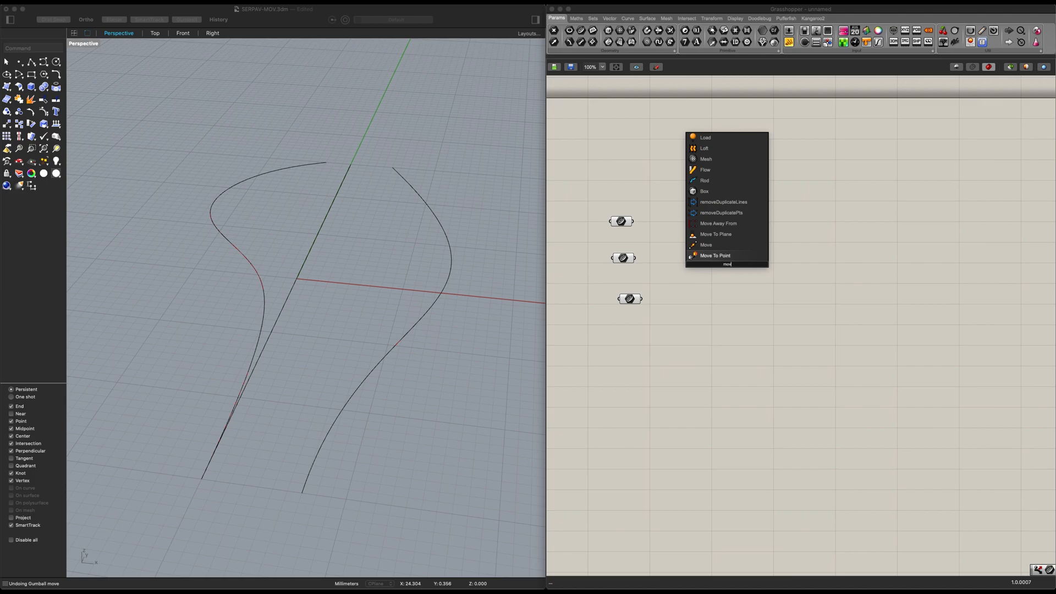
Place Move components to the right and wire each Curve parameter into a Move Geometry input.
left_click(706, 244)
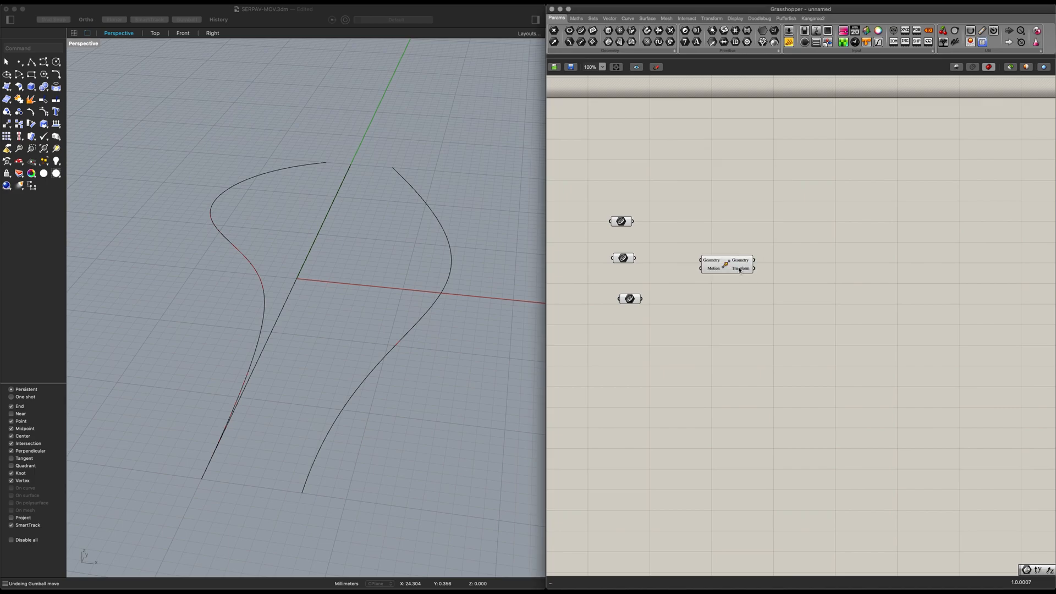
left_click_drag(726, 264, 799, 219)
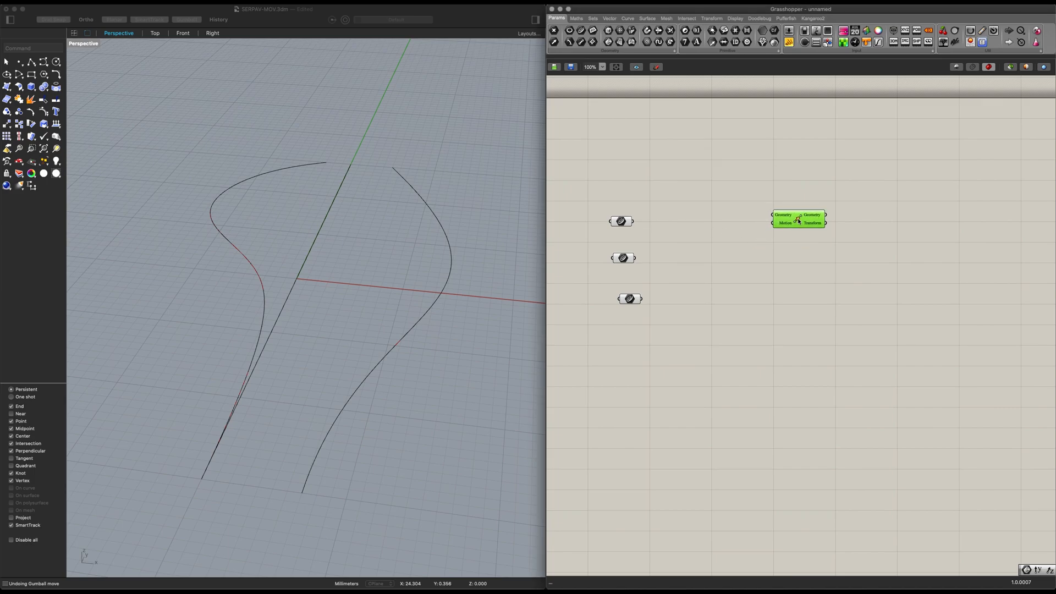
left_click_drag(799, 219, 798, 340)
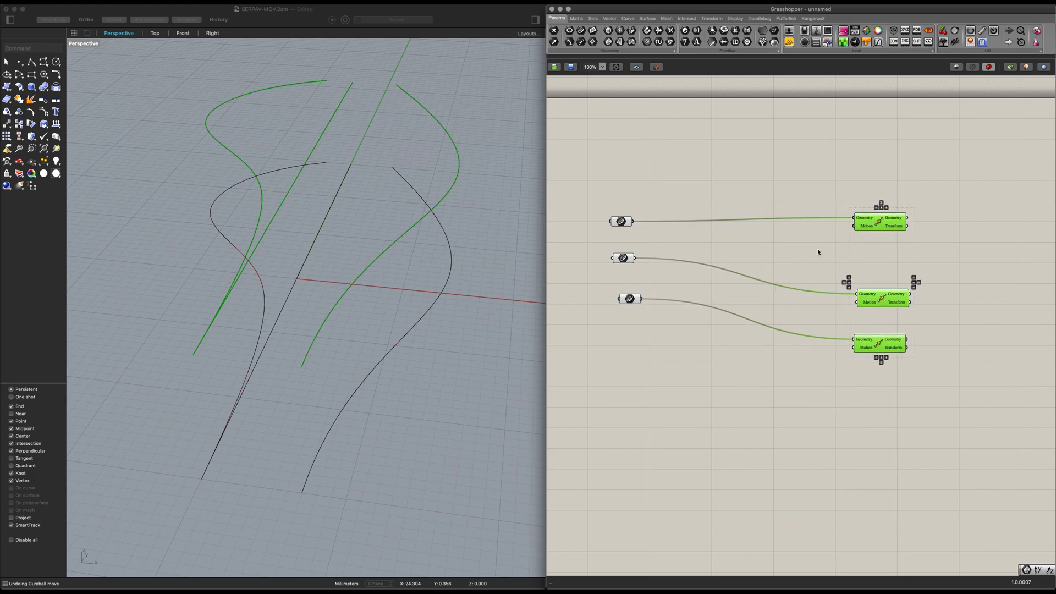
type("md")
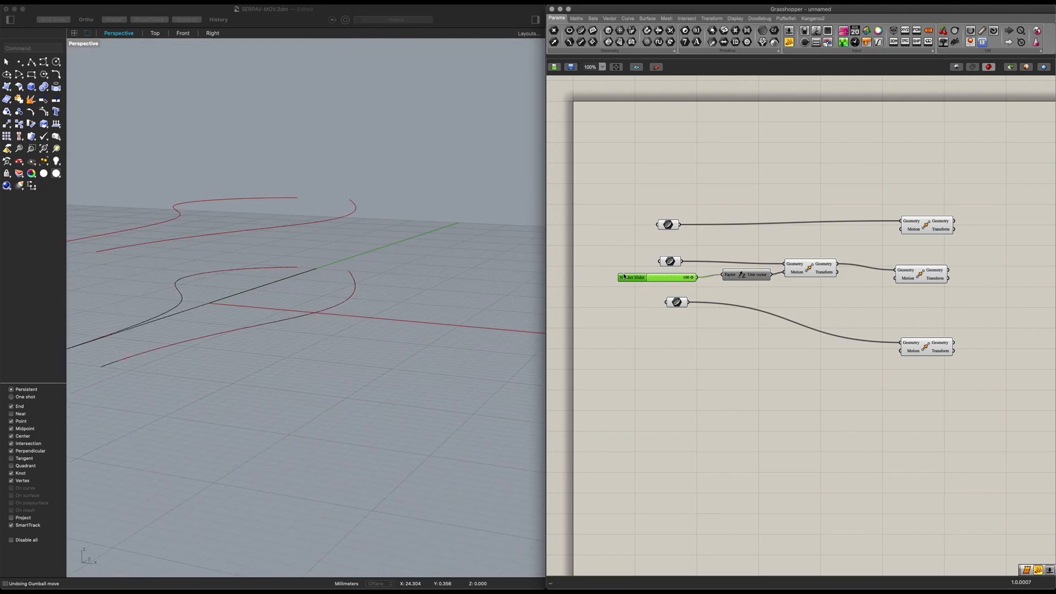
Drag the lift slider to raise the middle curve higher above the grid.
left_click_drag(687, 277, 671, 277)
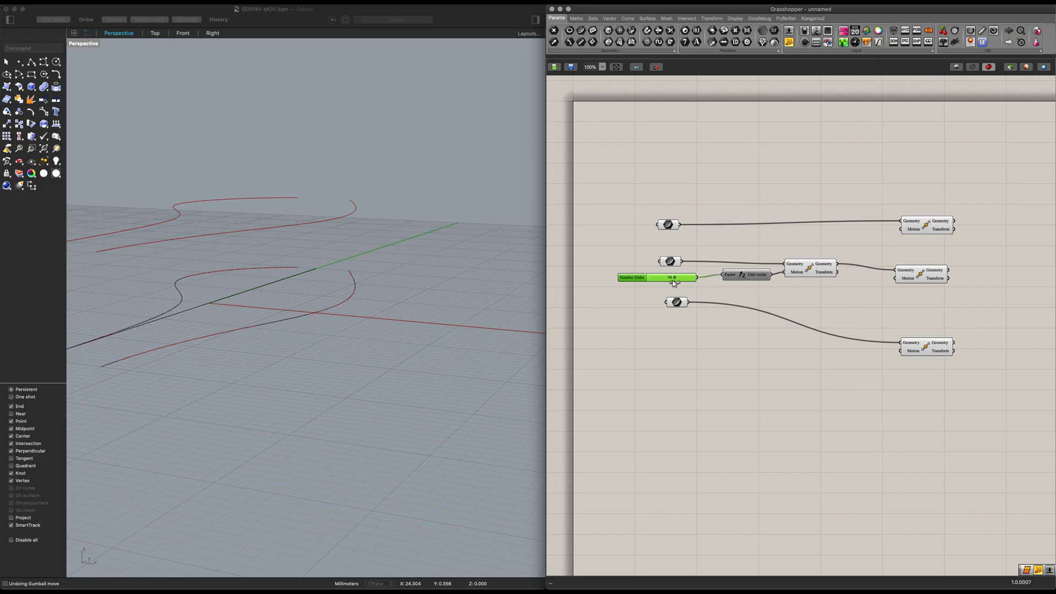
left_click_drag(673, 277, 661, 277)
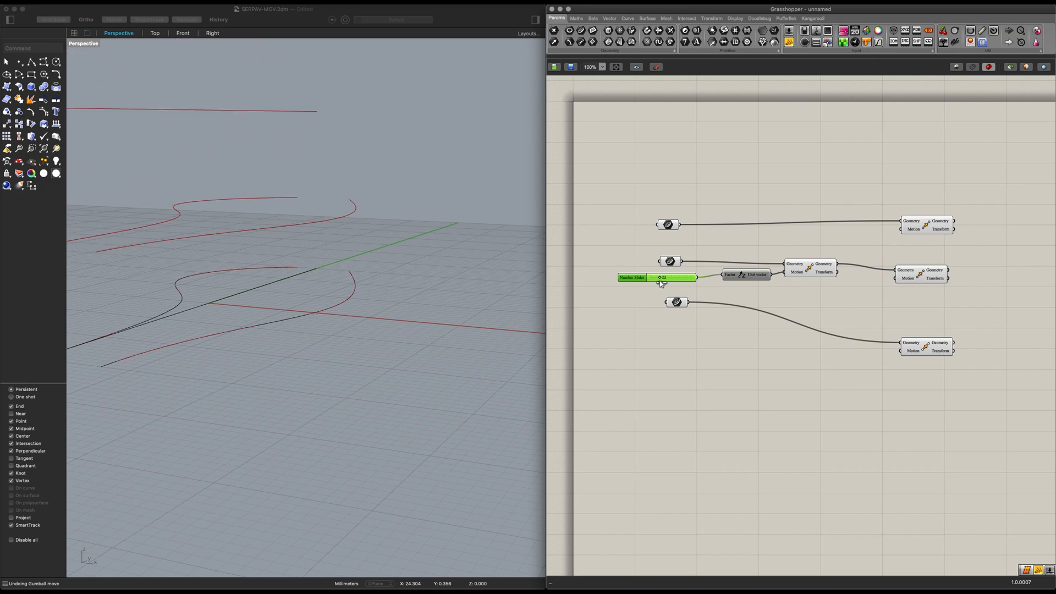
left_click_drag(663, 277, 667, 277)
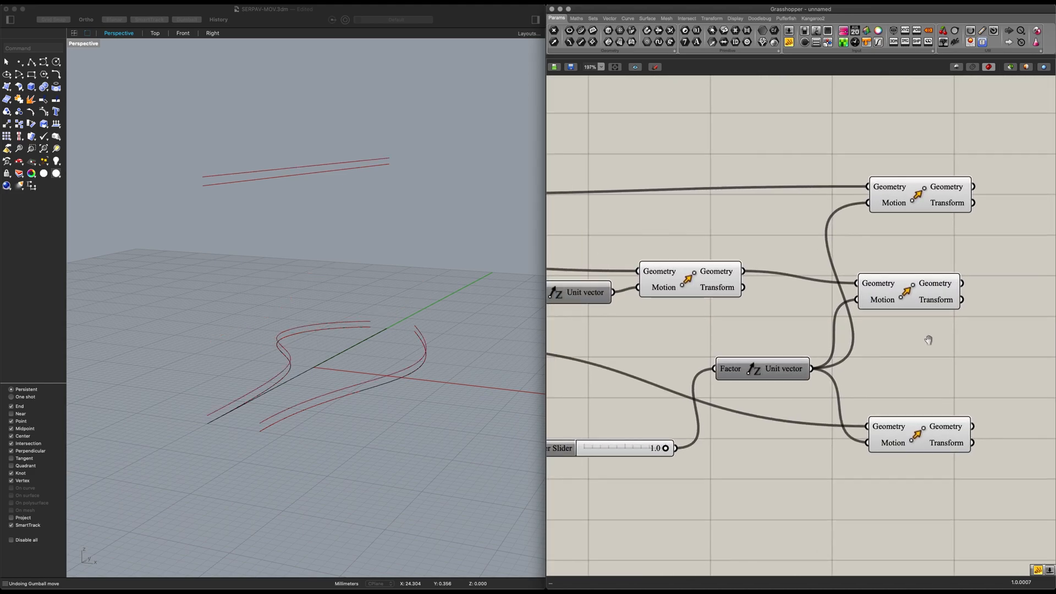
Group the curve and Move components and name the group 'Starting L'.
scroll("down", 3)
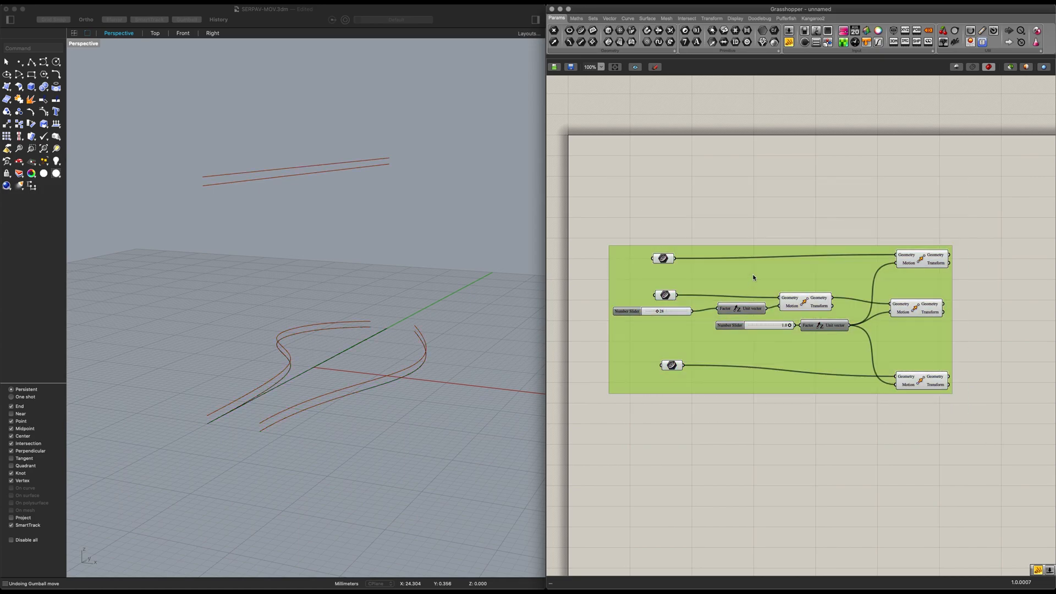
right_click(780, 273)
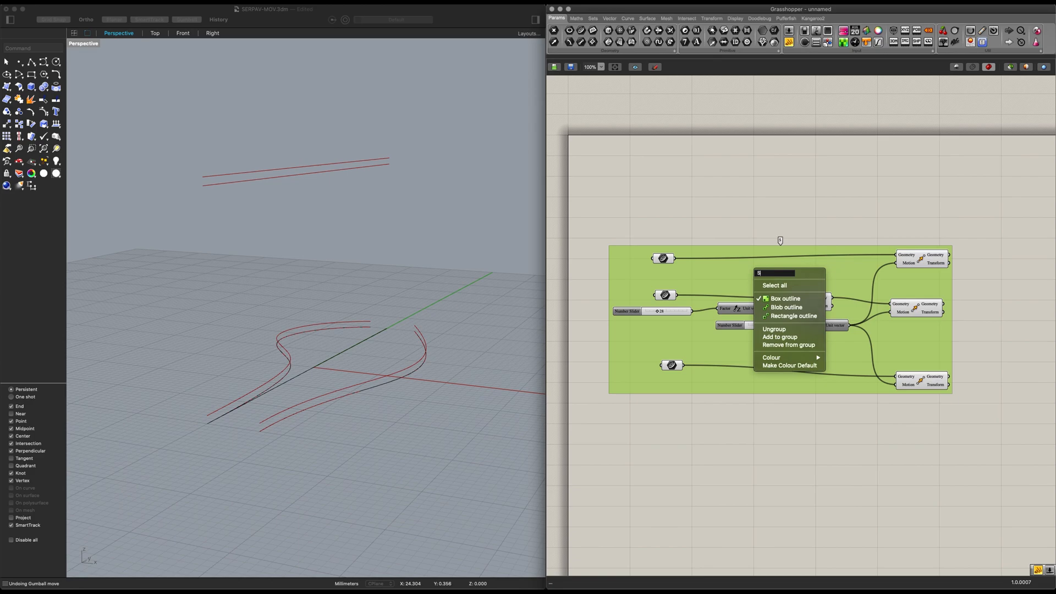
type("Starting L")
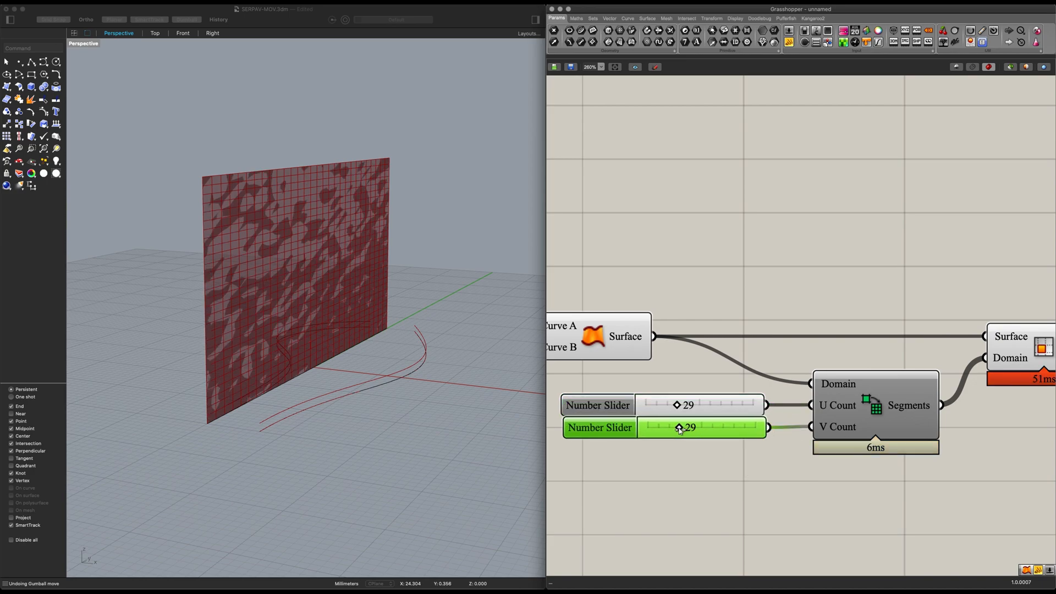
Drag the V Count slider through 17, 100 and 20 before settling it at 19.
left_click_drag(686, 428, 670, 428)
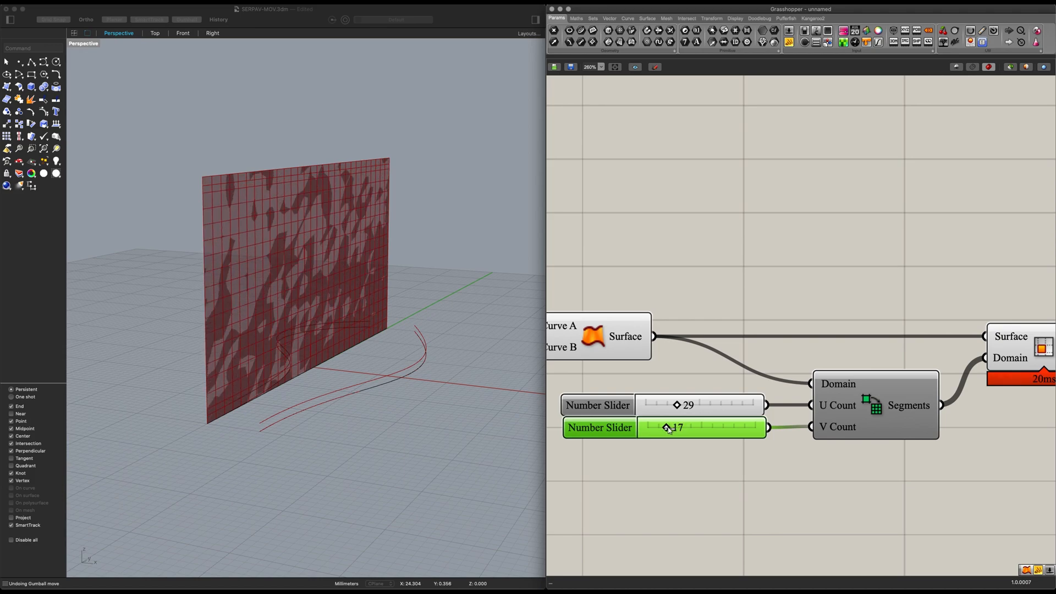
left_click_drag(667, 427, 754, 427)
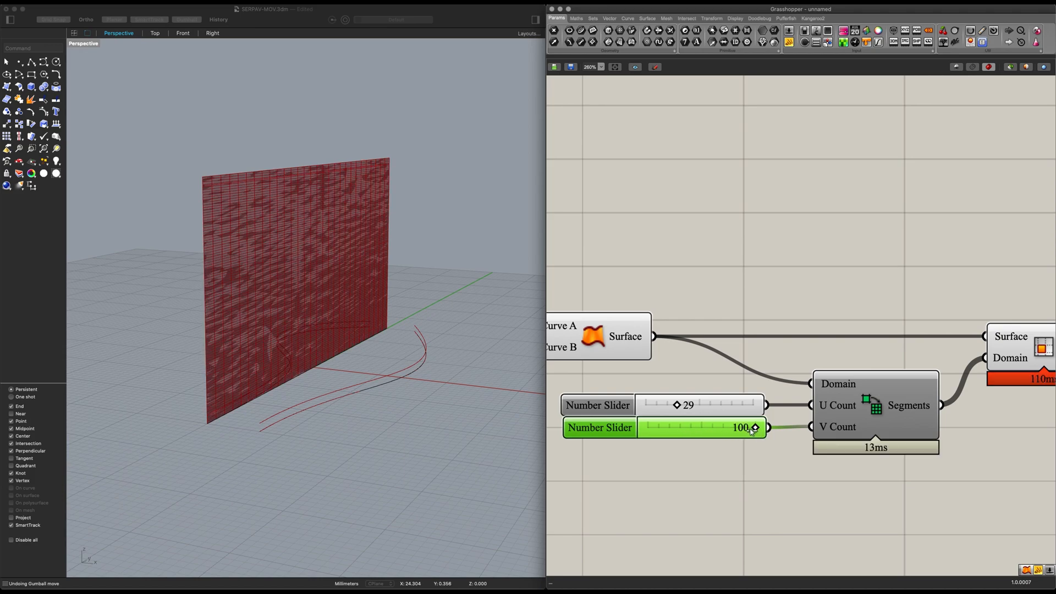
left_click_drag(755, 426, 667, 427)
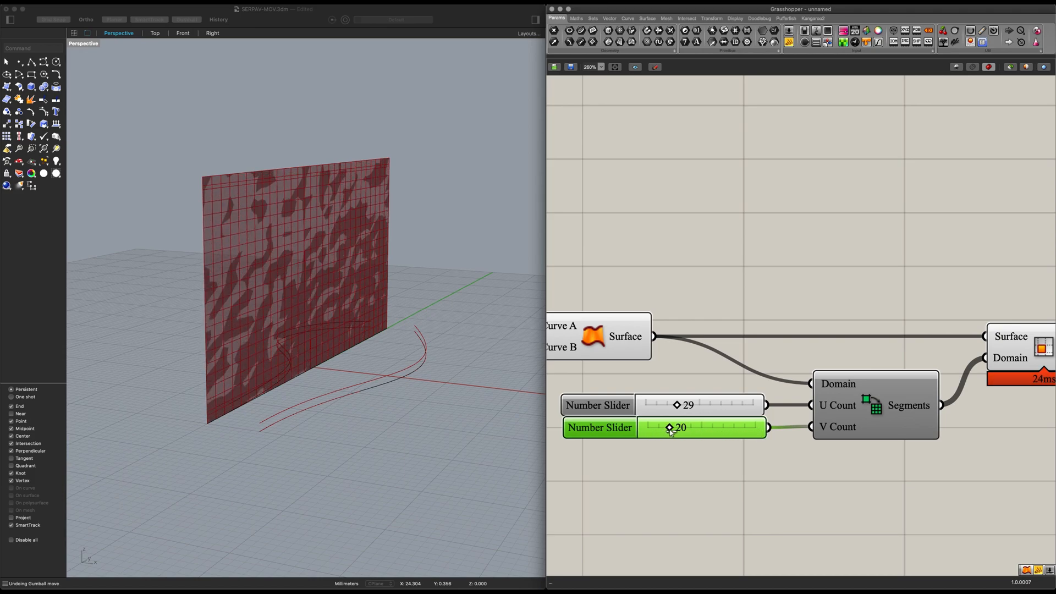
left_click_drag(668, 427, 679, 427)
type("are")
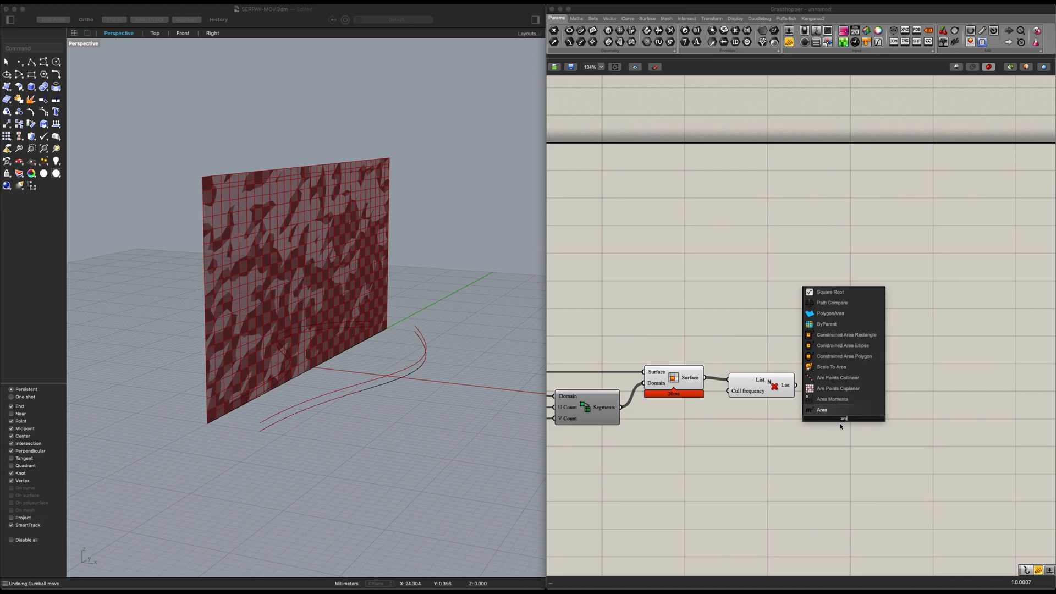
Add the Area component after Cull Pattern and group the chain as Pattern Projection.
left_click(821, 409)
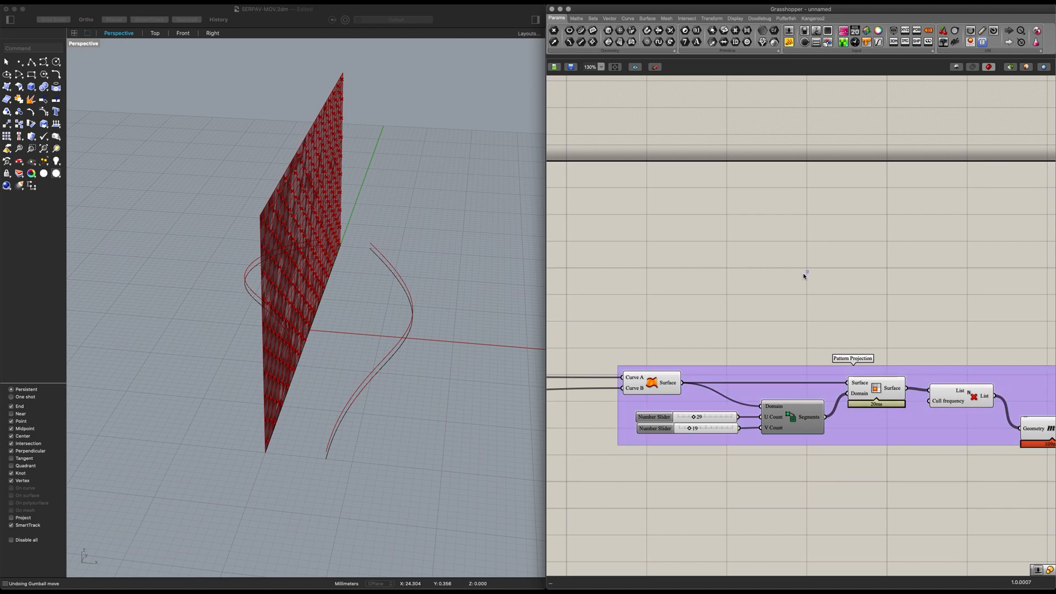
scroll("down", 3)
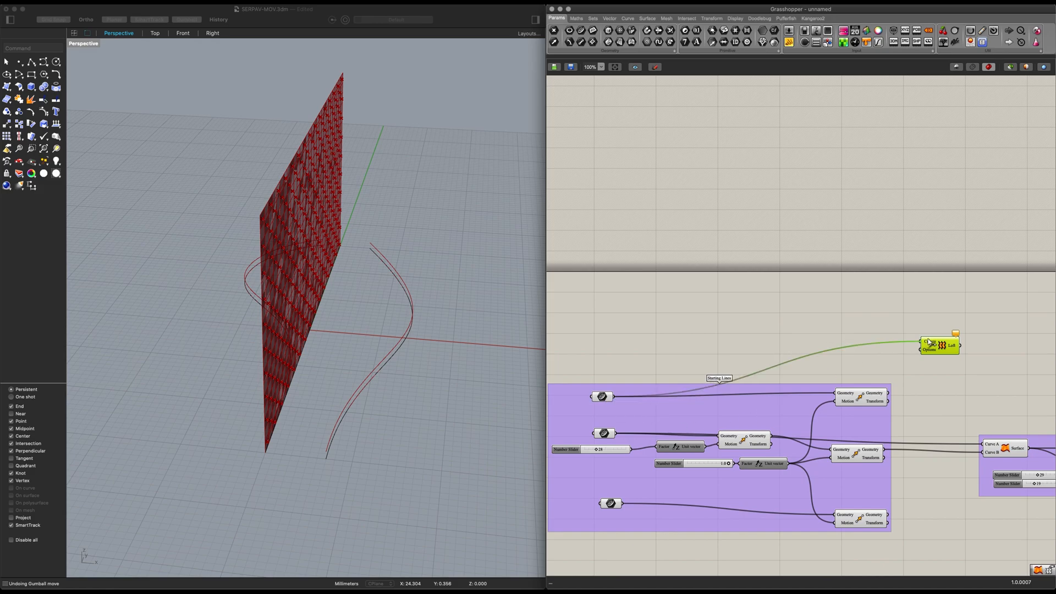
Wire the moved curves into the Loft component's Curves input to form the surface.
left_click(931, 343)
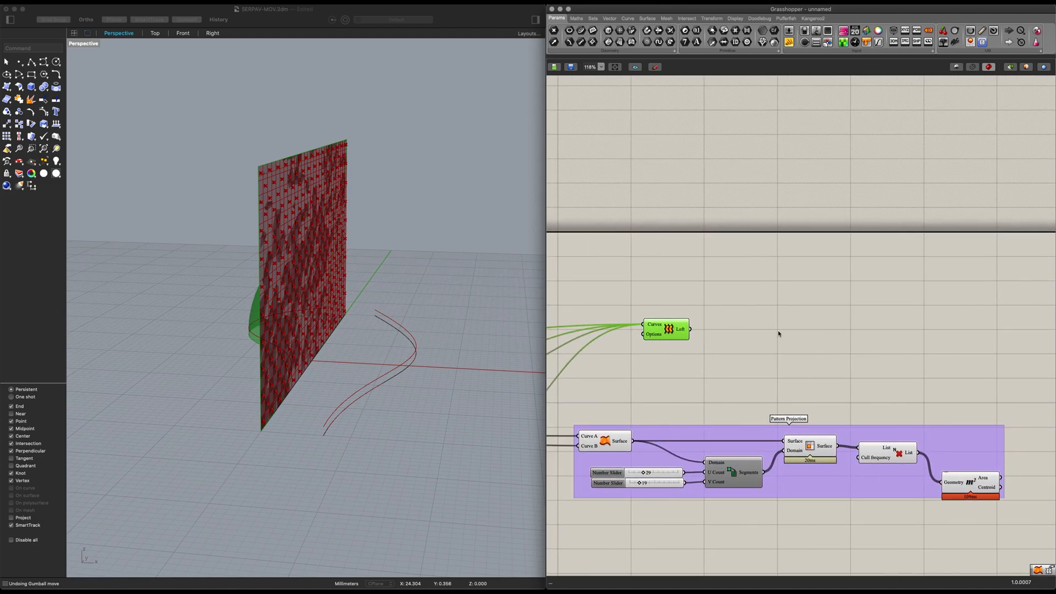
double_click(777, 329)
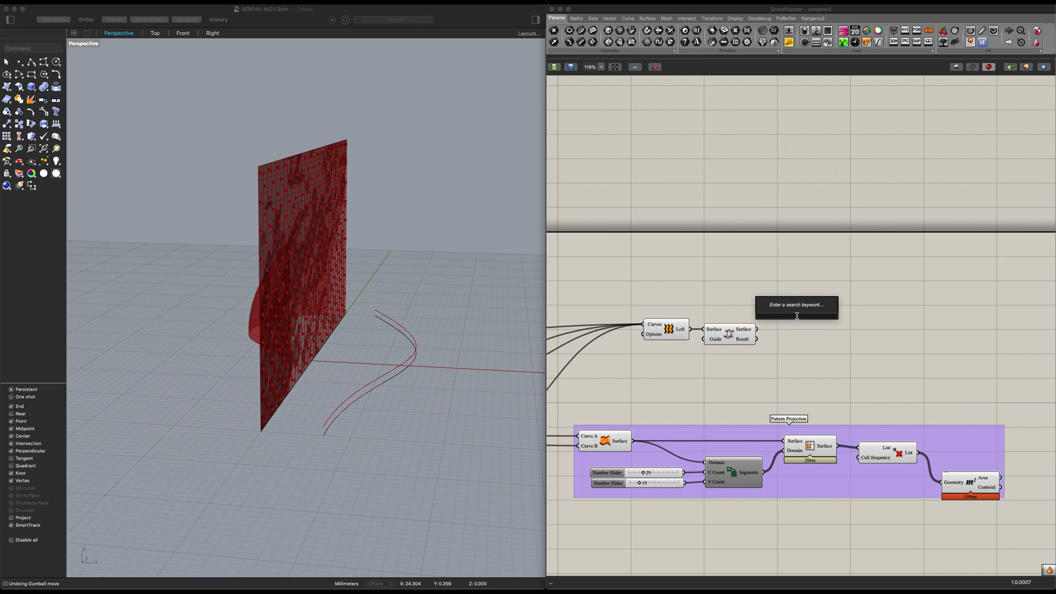
Add a Project Point component ('proj') and feed it the centroids and reversed unit vector.
type("proj")
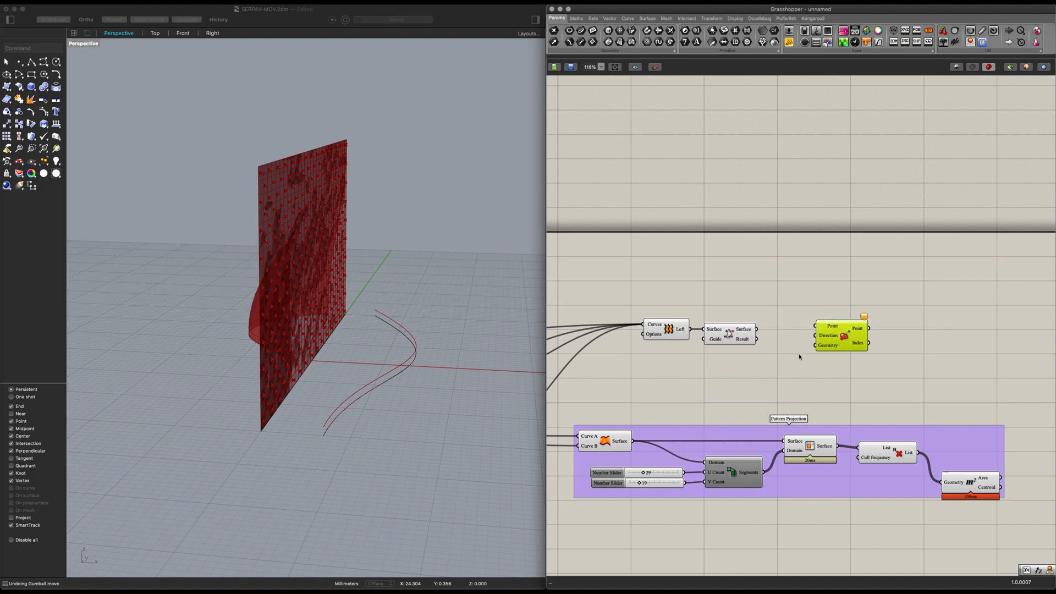
scroll("up", 3)
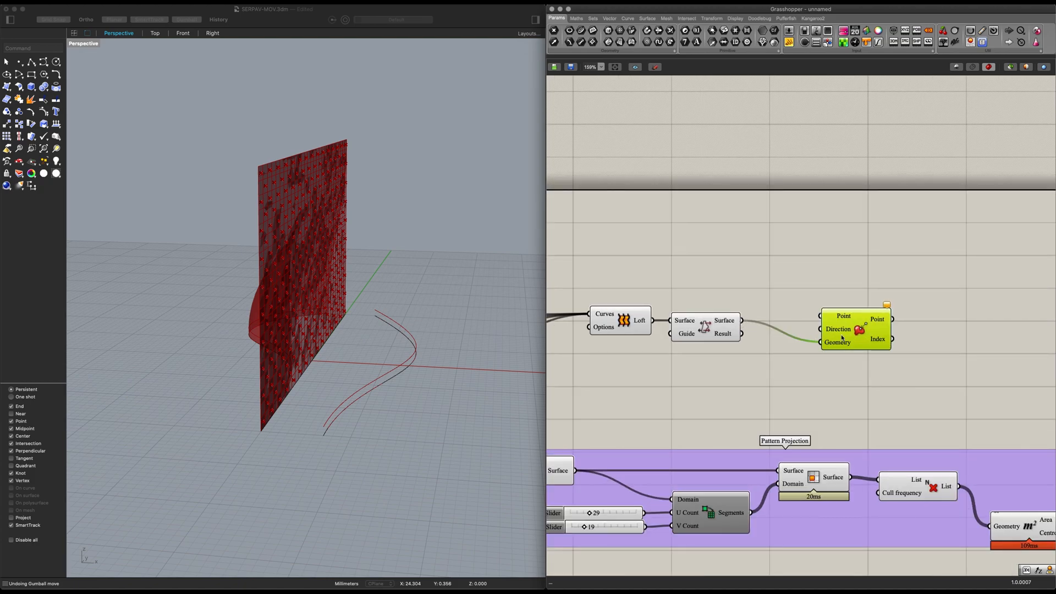
left_click_drag(844, 329, 860, 356)
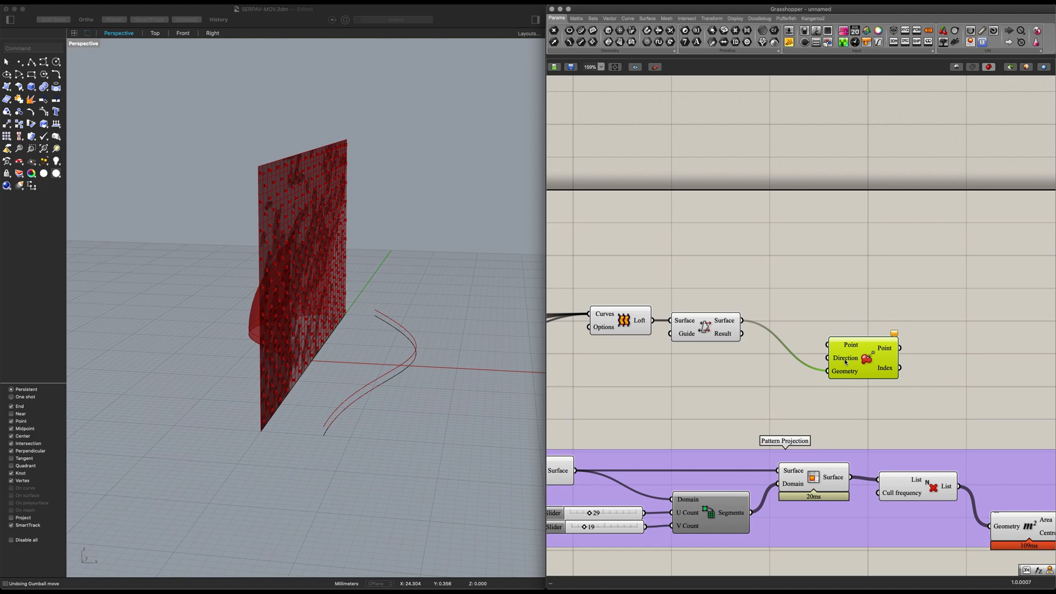
scroll("down", 3)
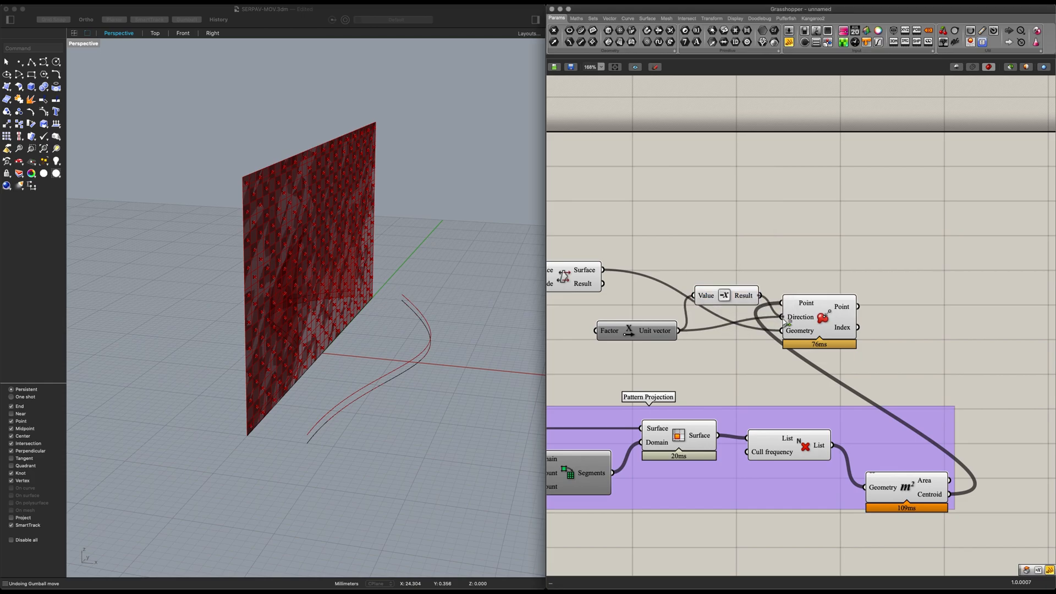
right_click(800, 317)
type("surface")
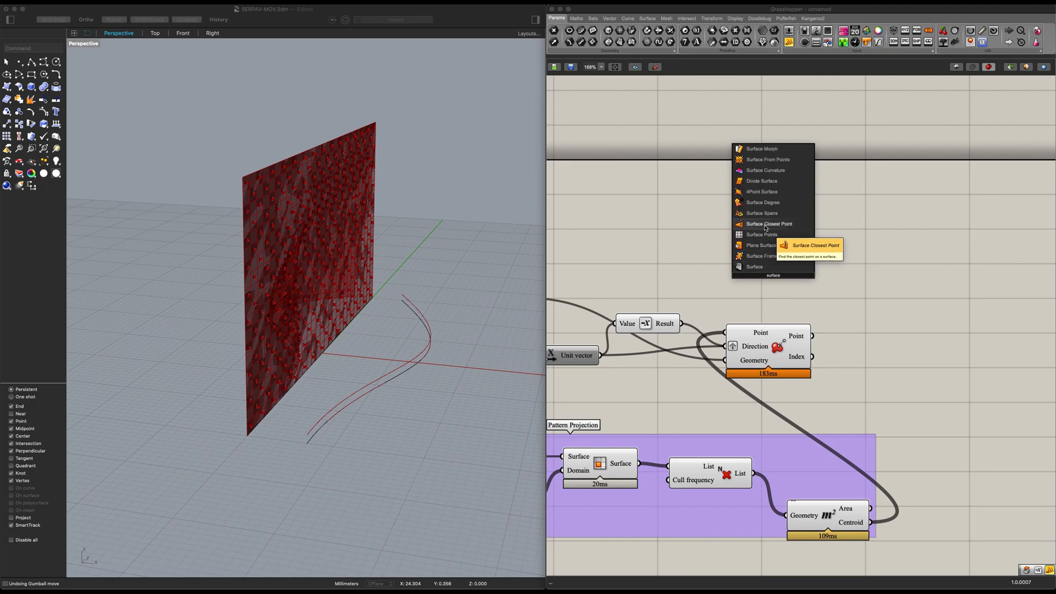
Add Surface Closest Point and Surface Curvature, wiring the loft and UV point into them.
left_click(769, 223)
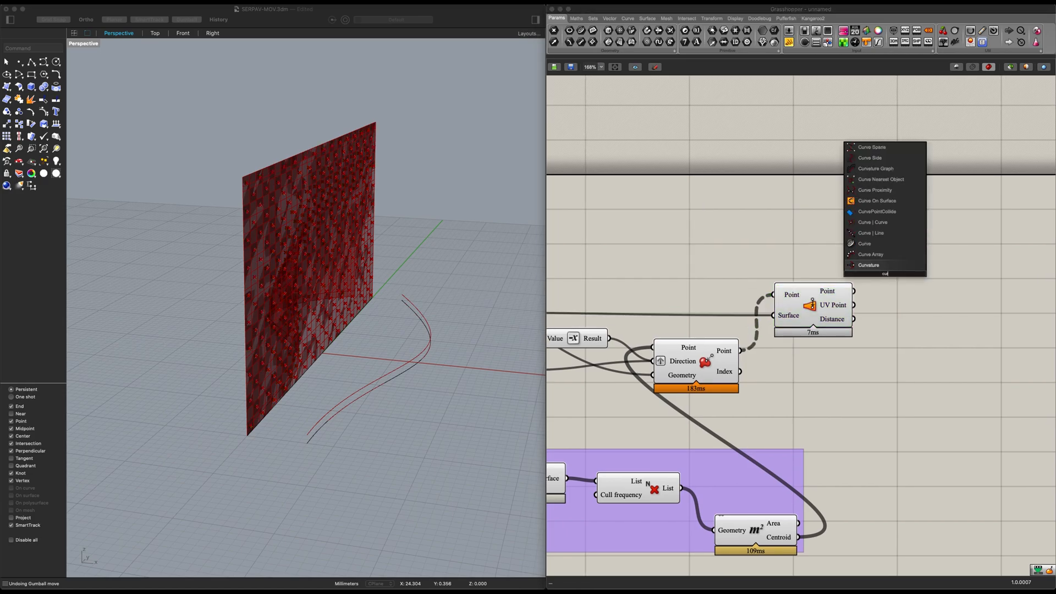
left_click(868, 265)
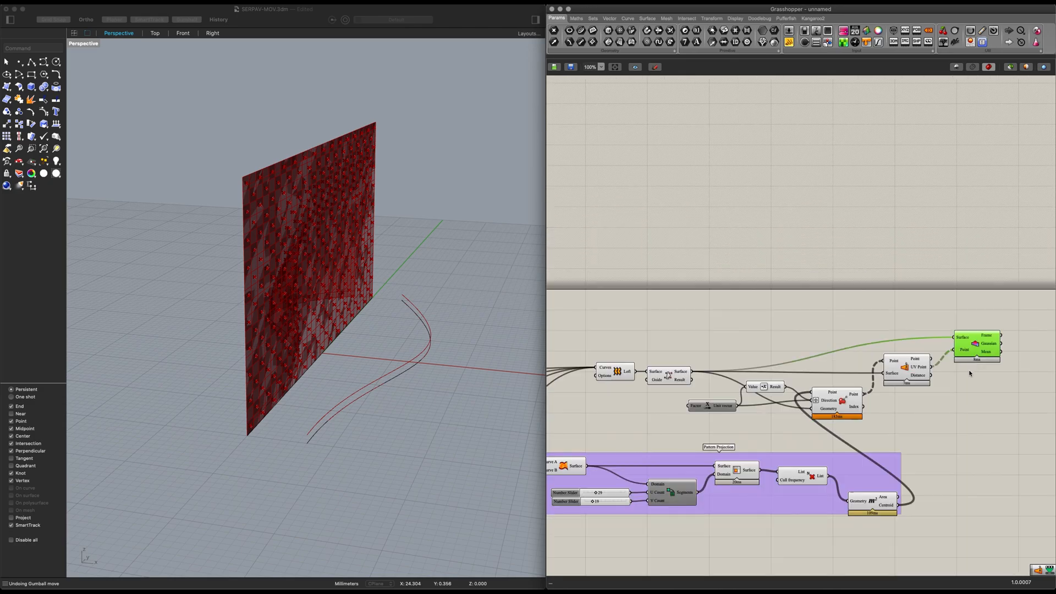
scroll("down", 3)
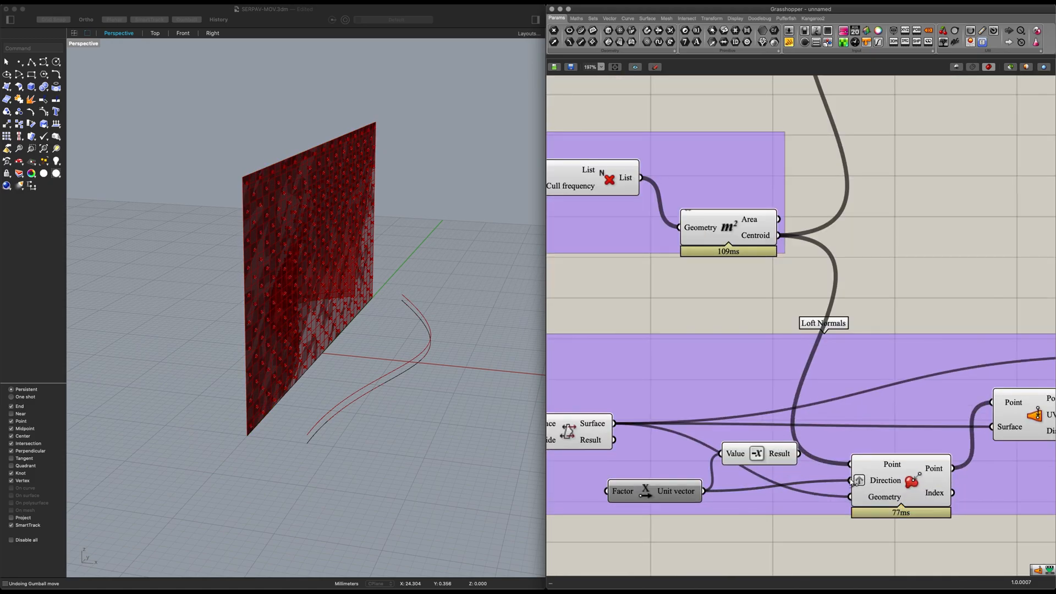
Paste a copy of the Loft Normals group below and rewire it to the second loft and Area Centroid.
left_click(758, 453)
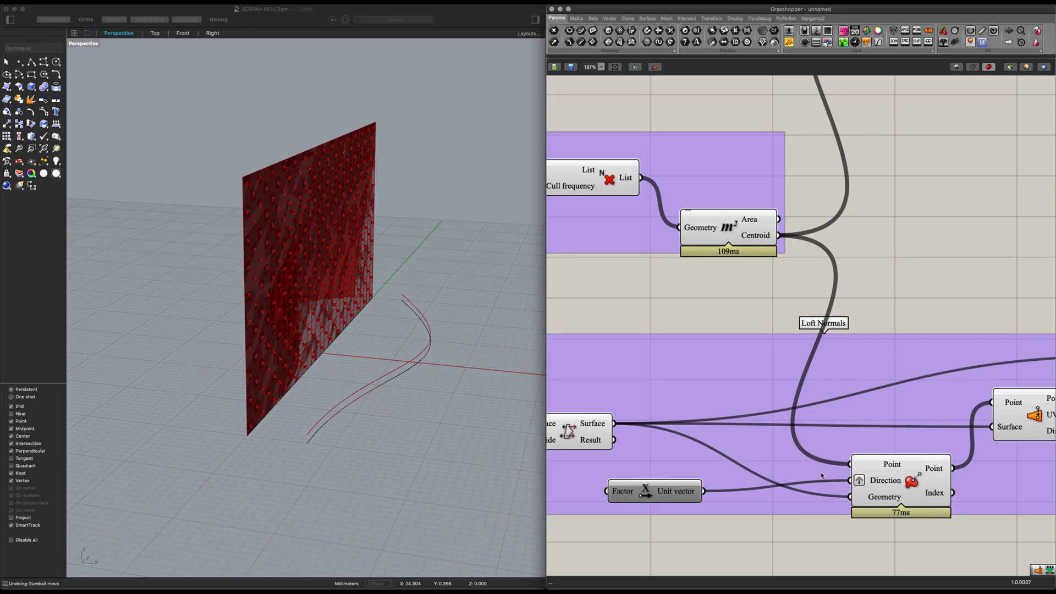
right_click(884, 480)
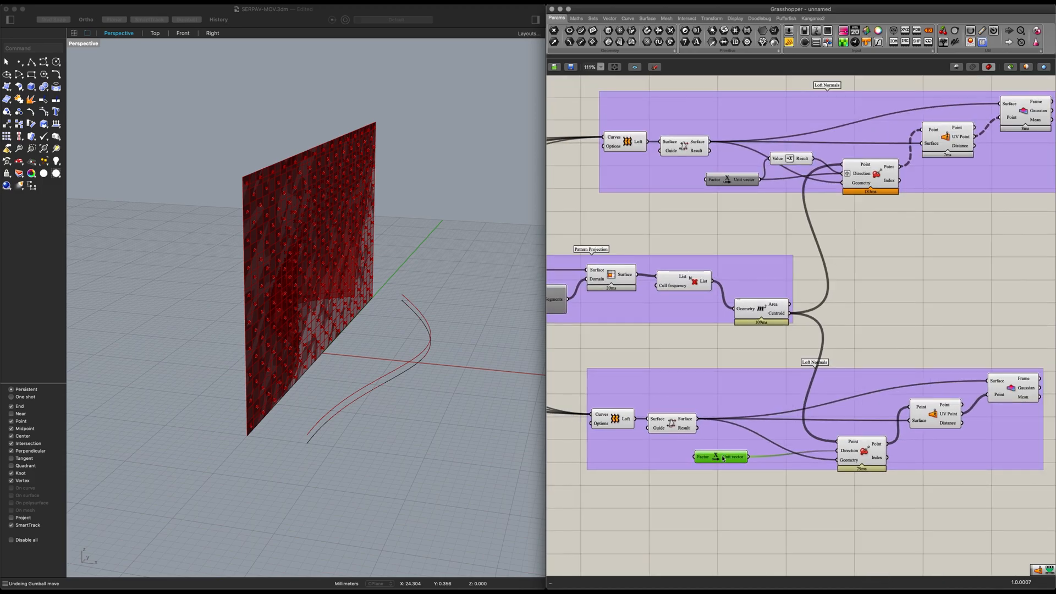
scroll("down", 3)
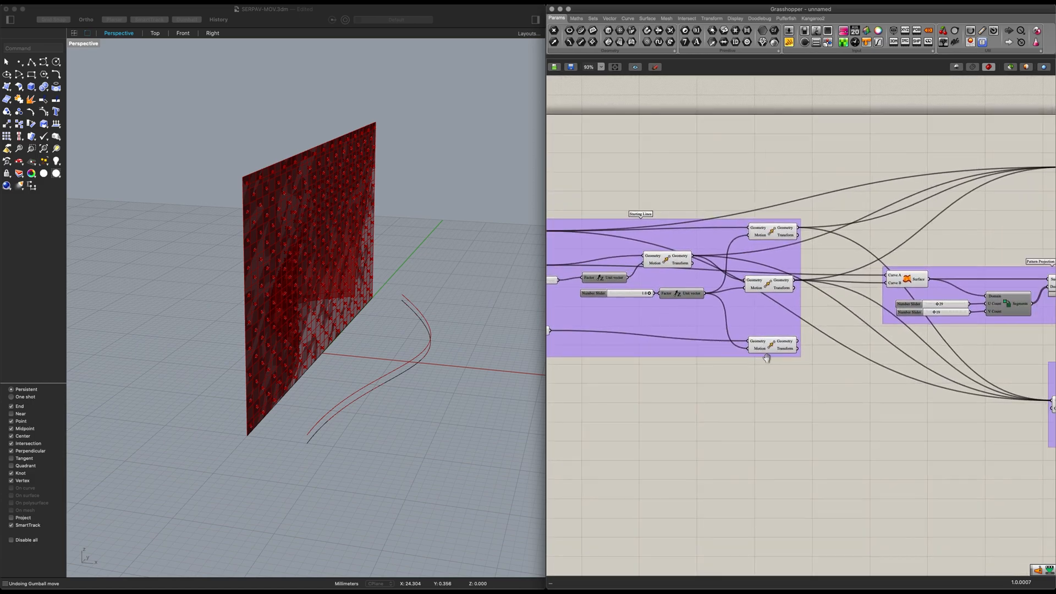
scroll("down", 3)
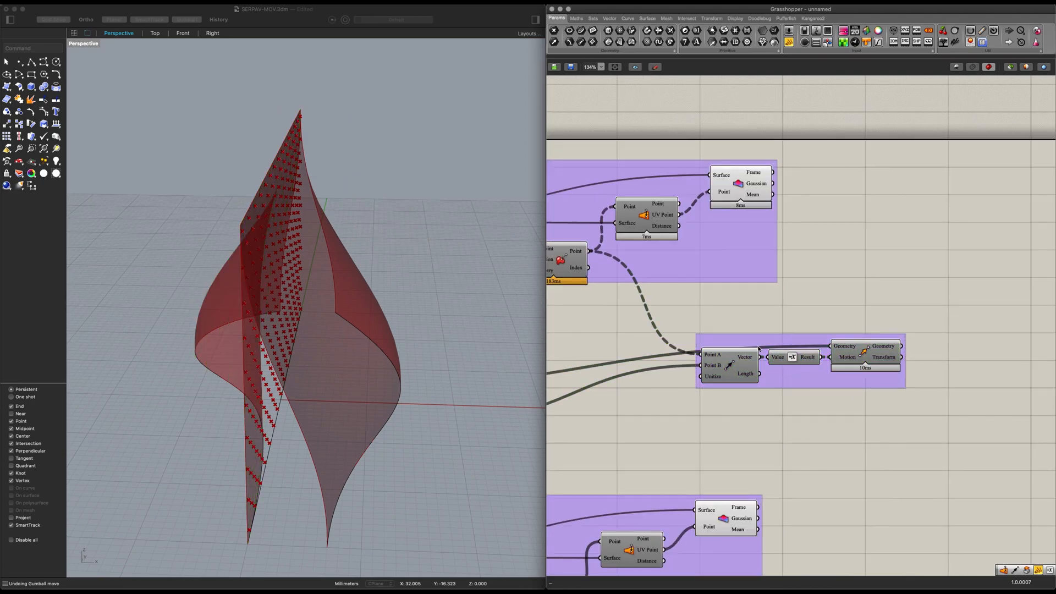
Group the negated Vector 2Pt feeding Move as 'Vector' and look up Remap Numbers.
right_click(794, 361)
type("remap")
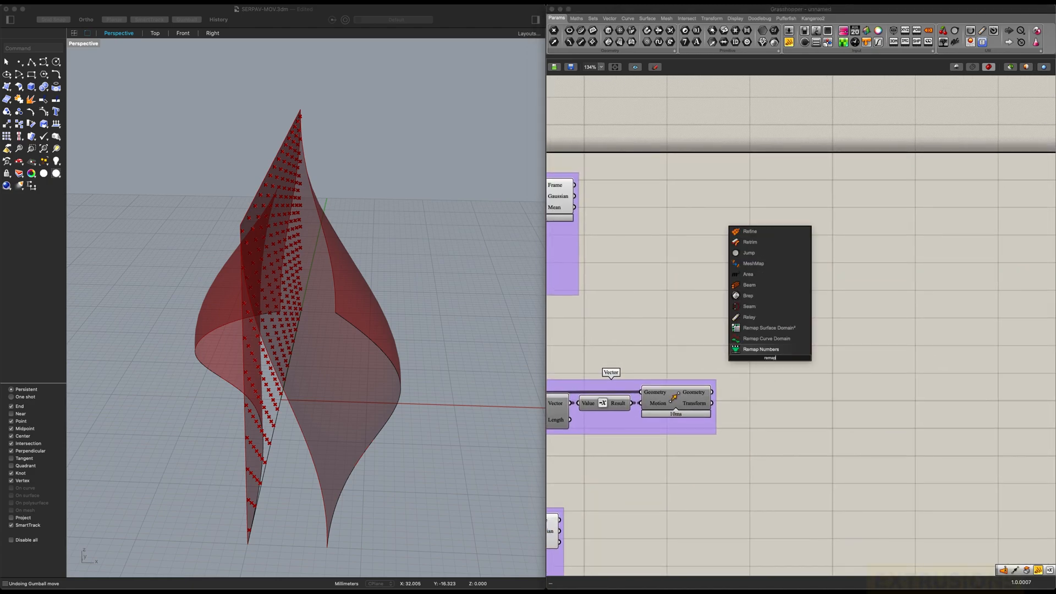
Remap the mean-curvature values through Bounds and Remap Numbers.
left_click(760, 349)
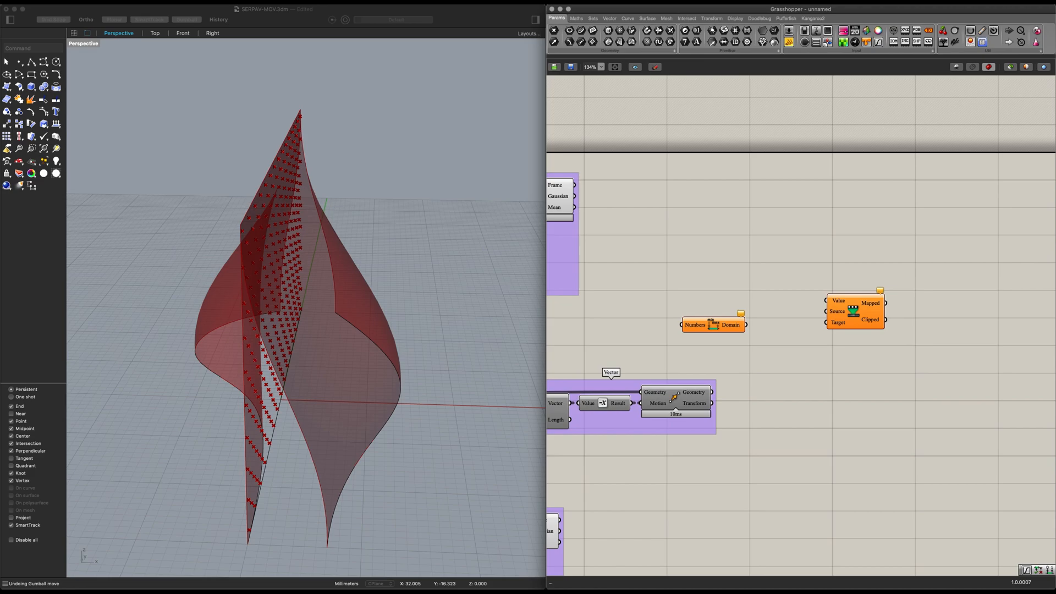
left_click_drag(713, 323, 730, 305)
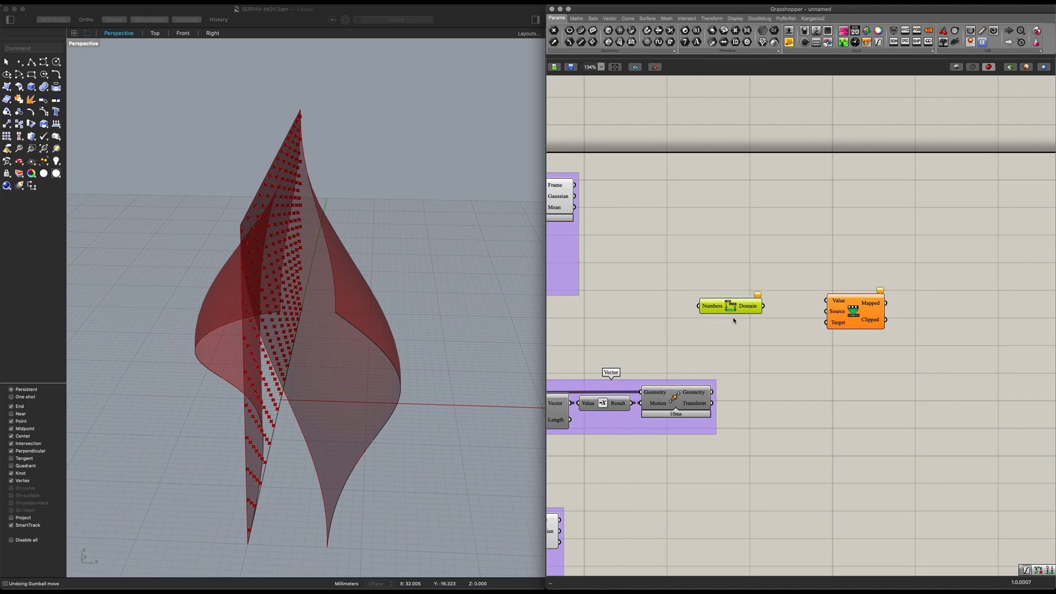
left_click_drag(760, 305, 827, 311)
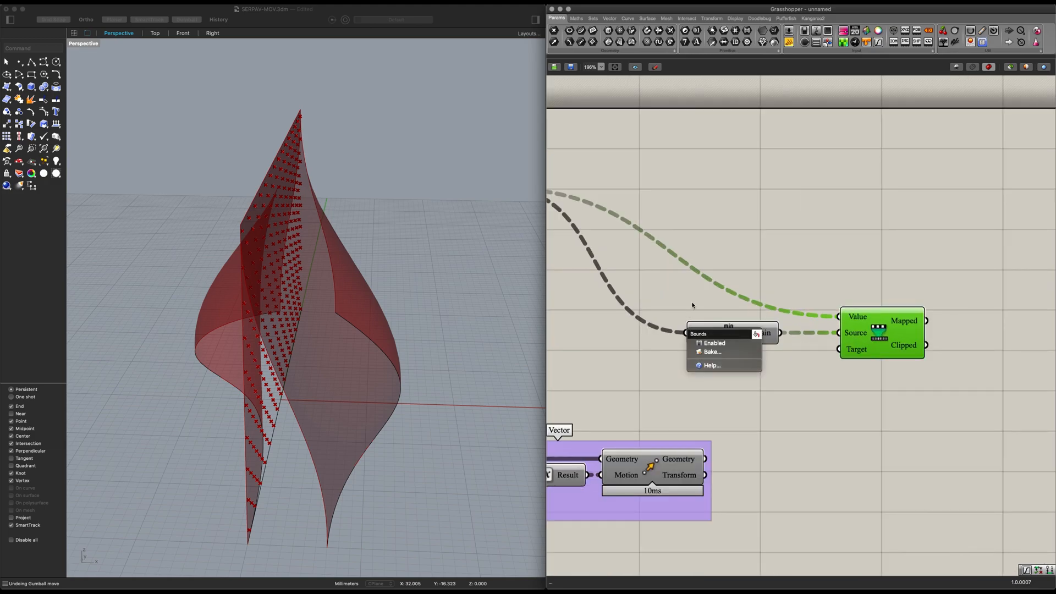
left_click(754, 381)
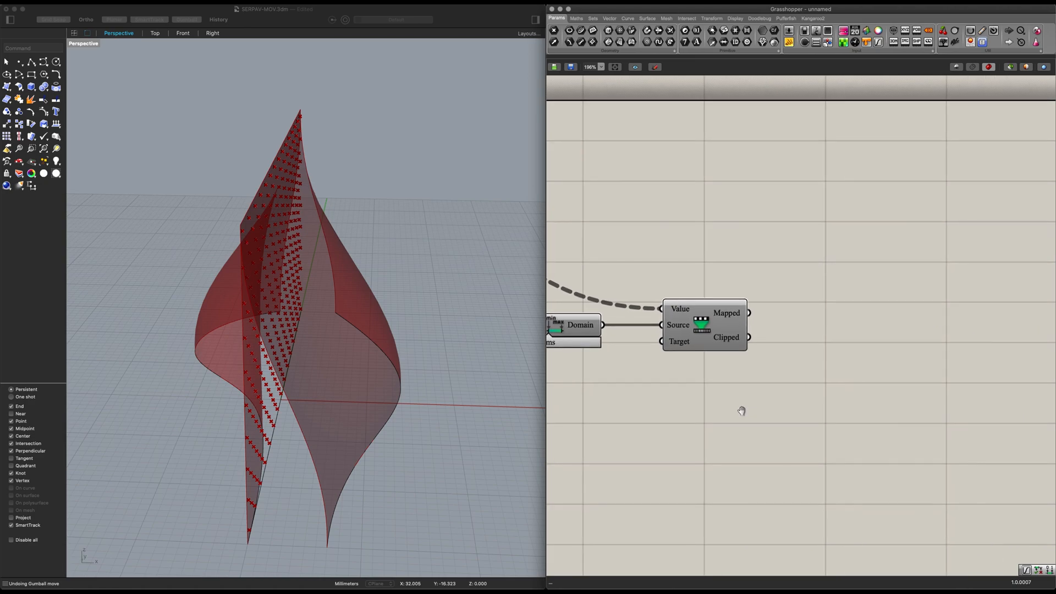
mouse_move(832, 427)
type("extr")
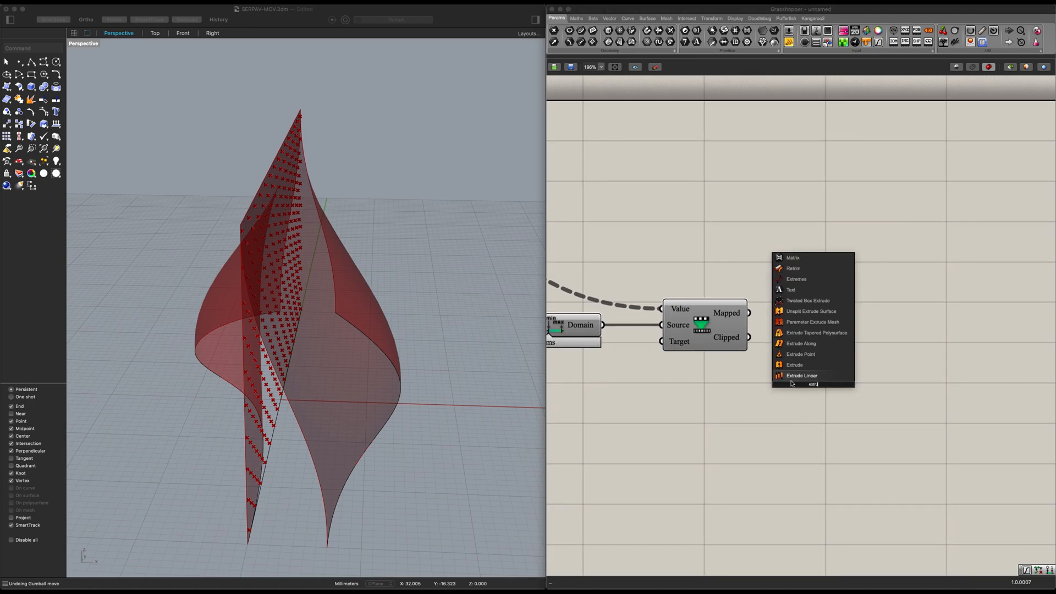
Extrude the moved pattern along a Unit Vector scaled by the Mapped values.
left_click(801, 376)
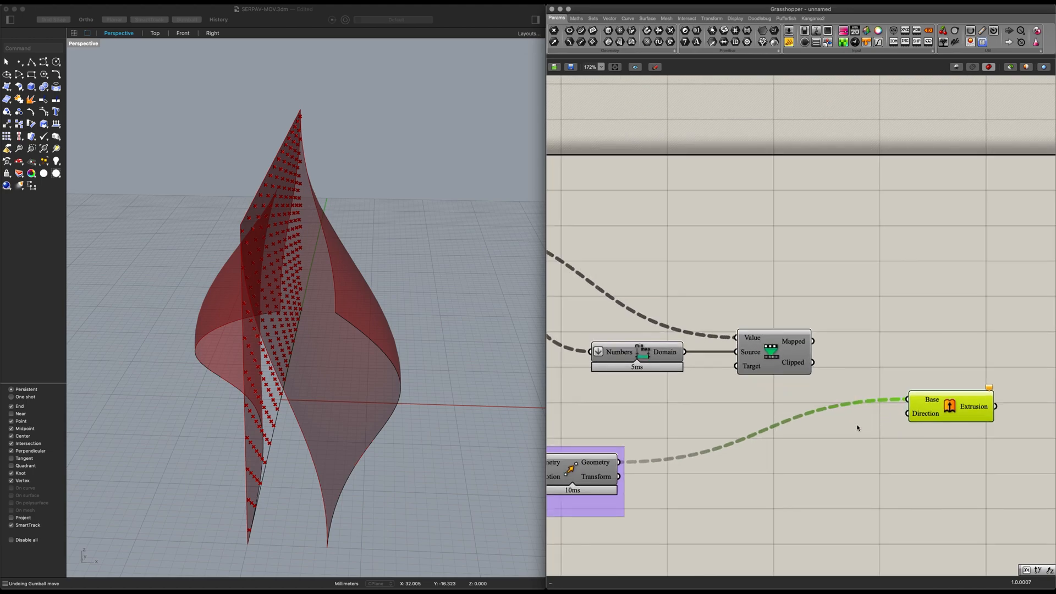
mouse_move(845, 445)
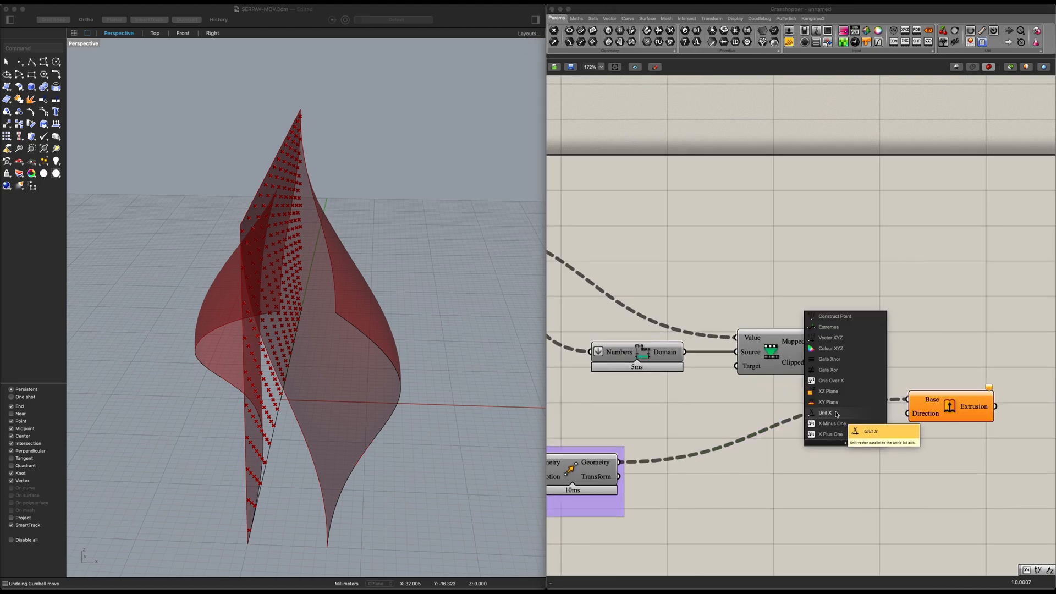
left_click(827, 412)
type("constr")
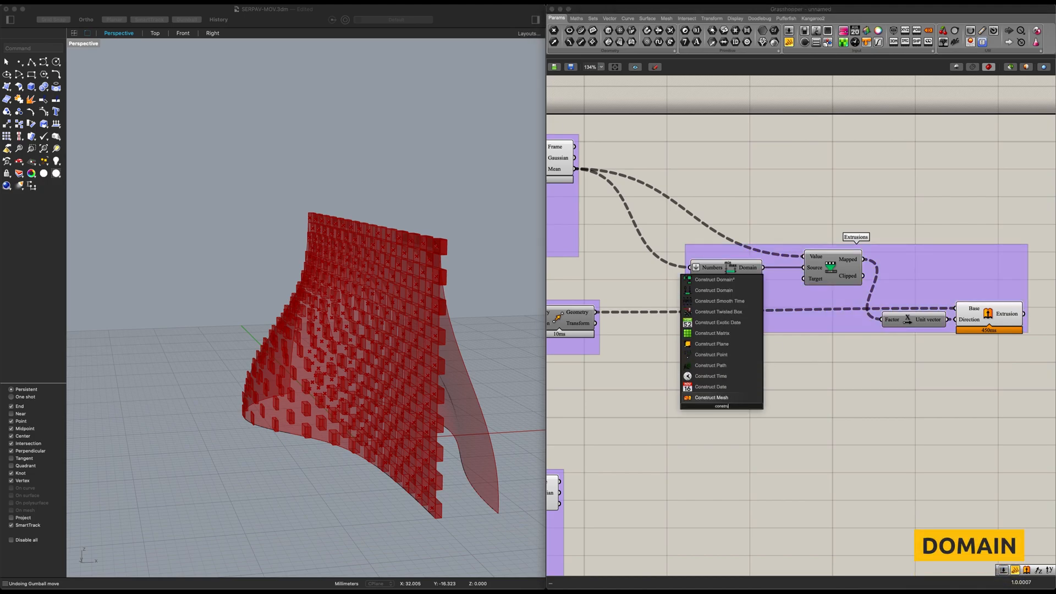
mouse_move(710, 354)
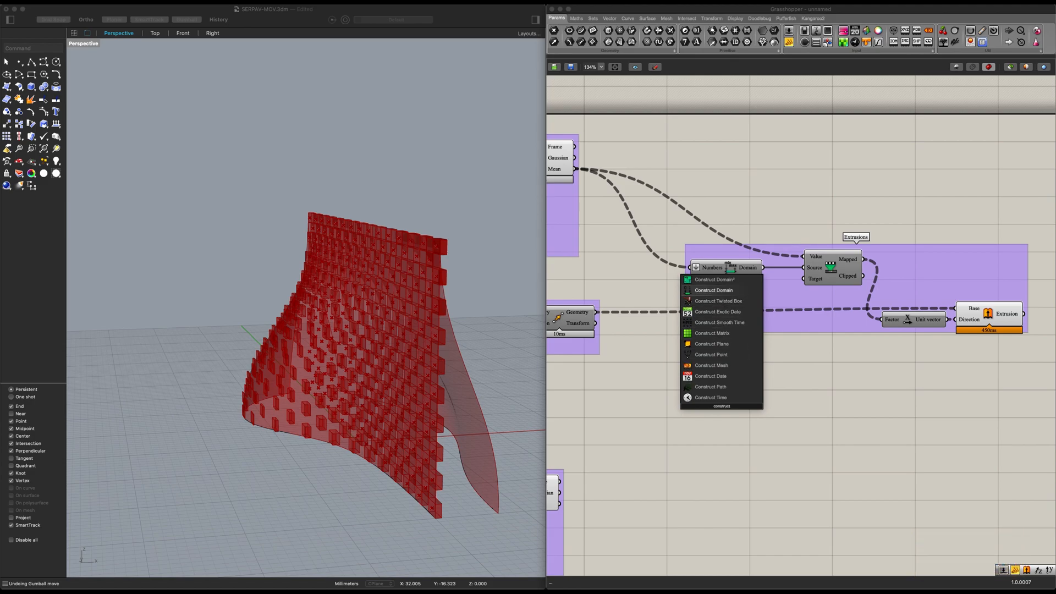
Feed Remap Target from a Construct Domain with sliders at 1.0 and 2.0.
left_click(713, 289)
type("10")
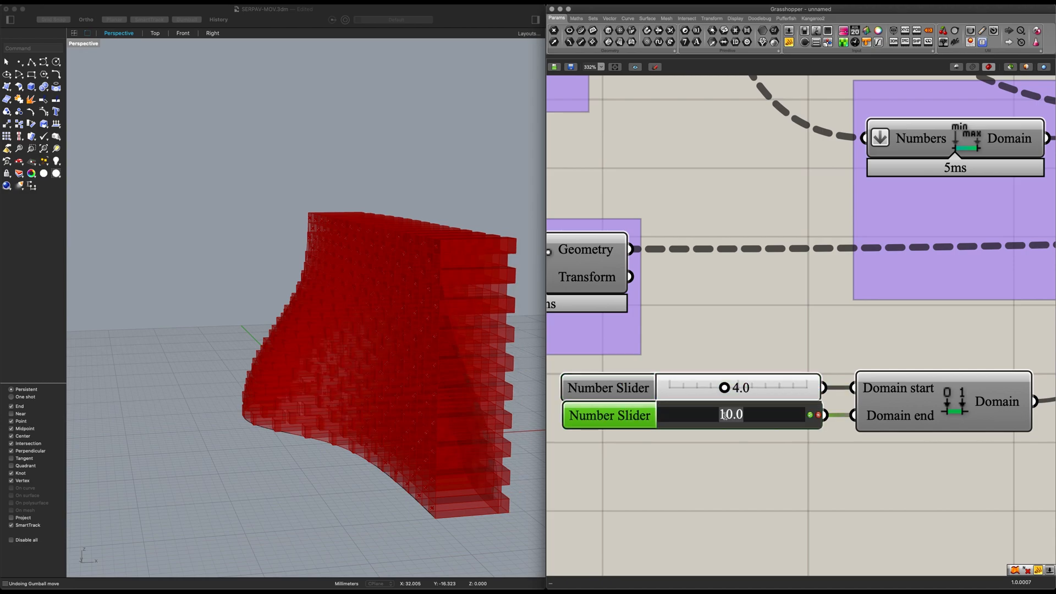
left_click_drag(815, 415, 780, 414)
type("2")
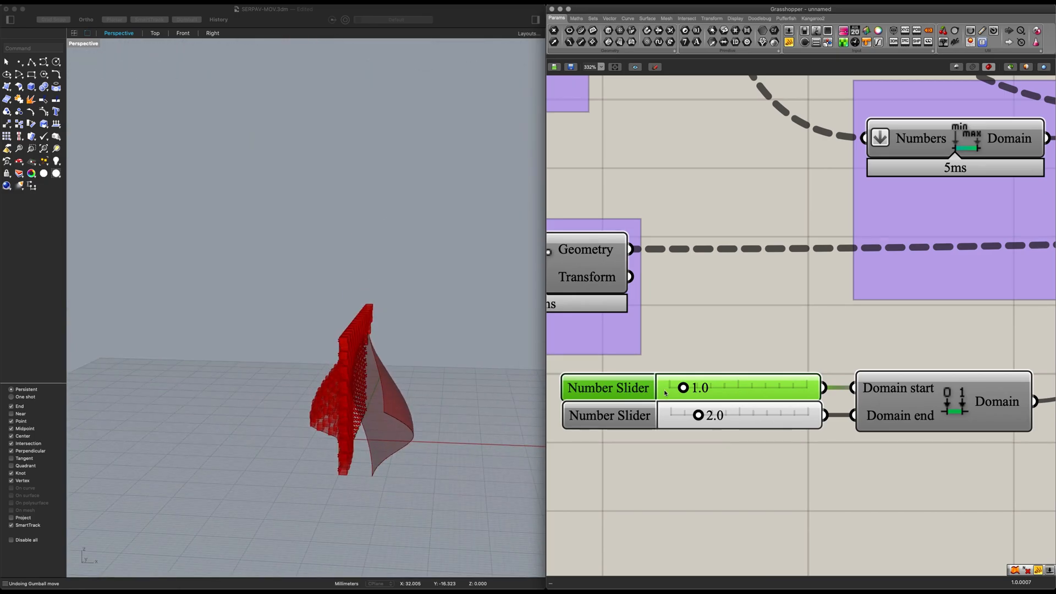
scroll("down", 3)
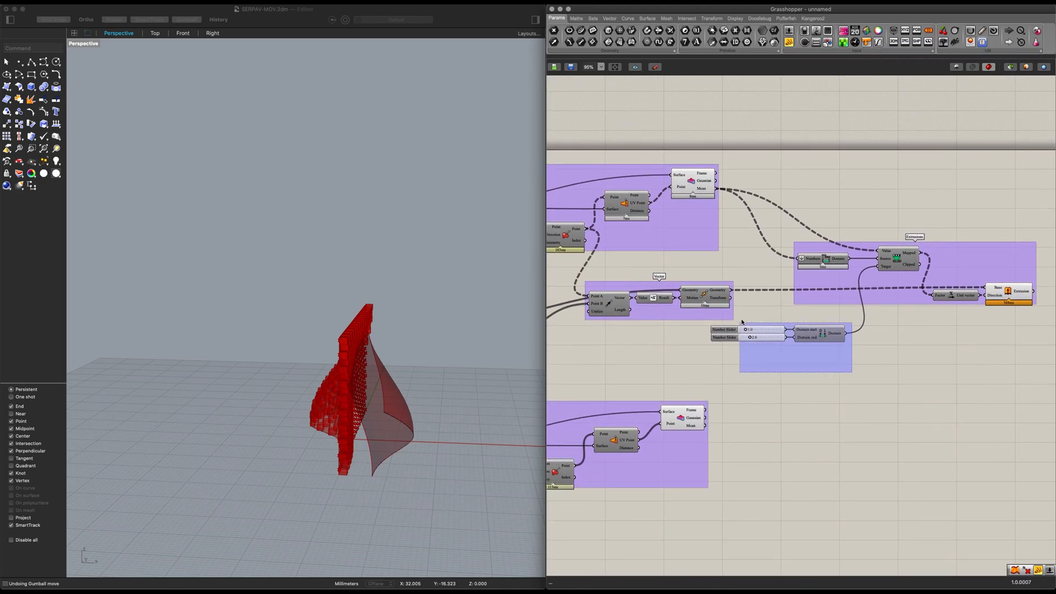
Paste copies of the Vector, Domain and Extrusions groups and rewire them to the second loft.
scroll("down", 3)
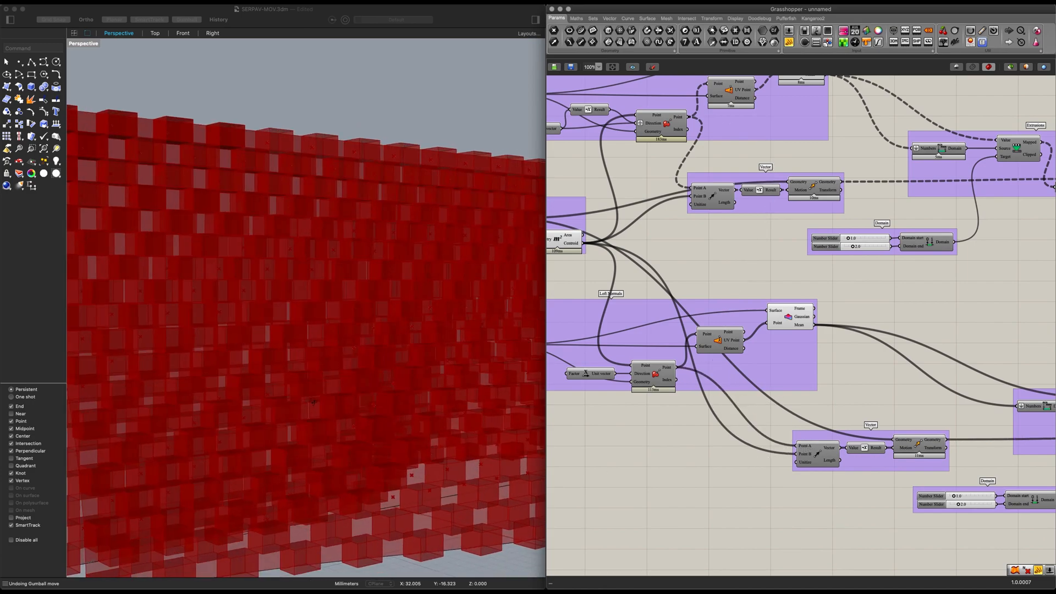
scroll("down", 3)
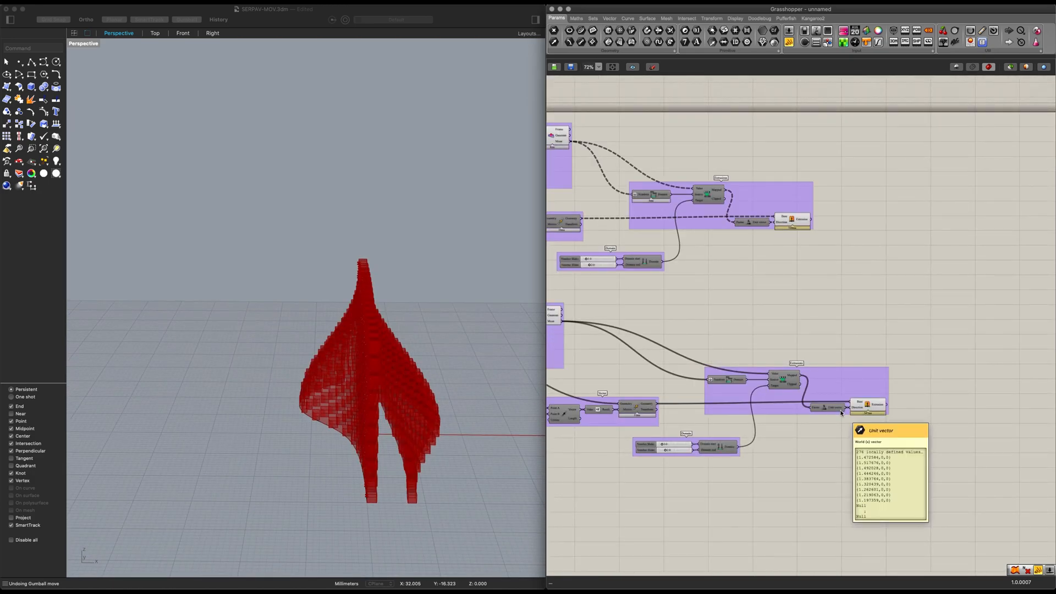
scroll("down", 3)
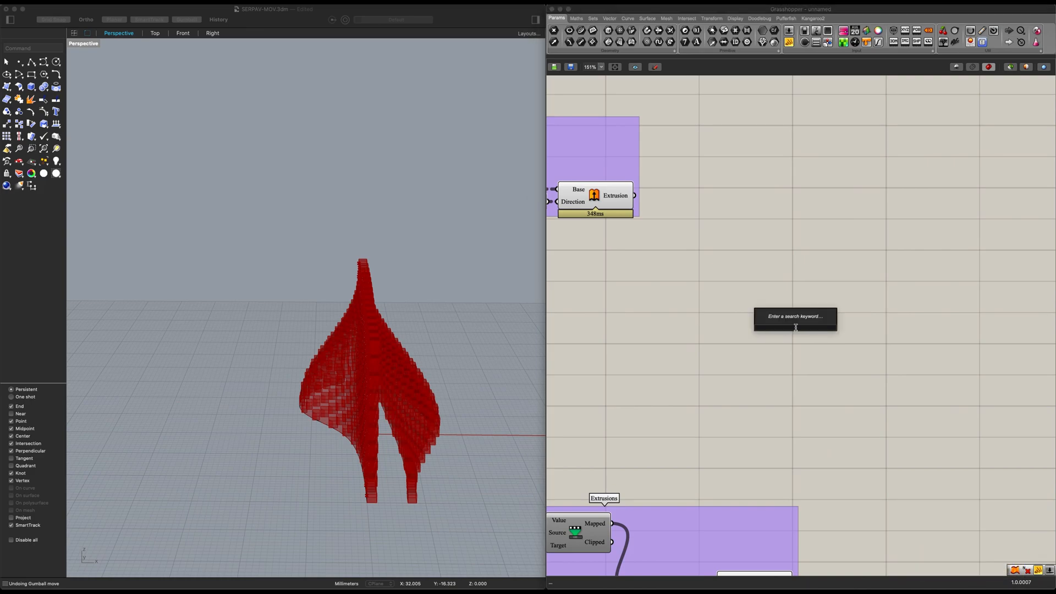
Show the extrusions with Brep Wireframe and a Custom Preview fed by a yellow Colour Swatch.
type("brep")
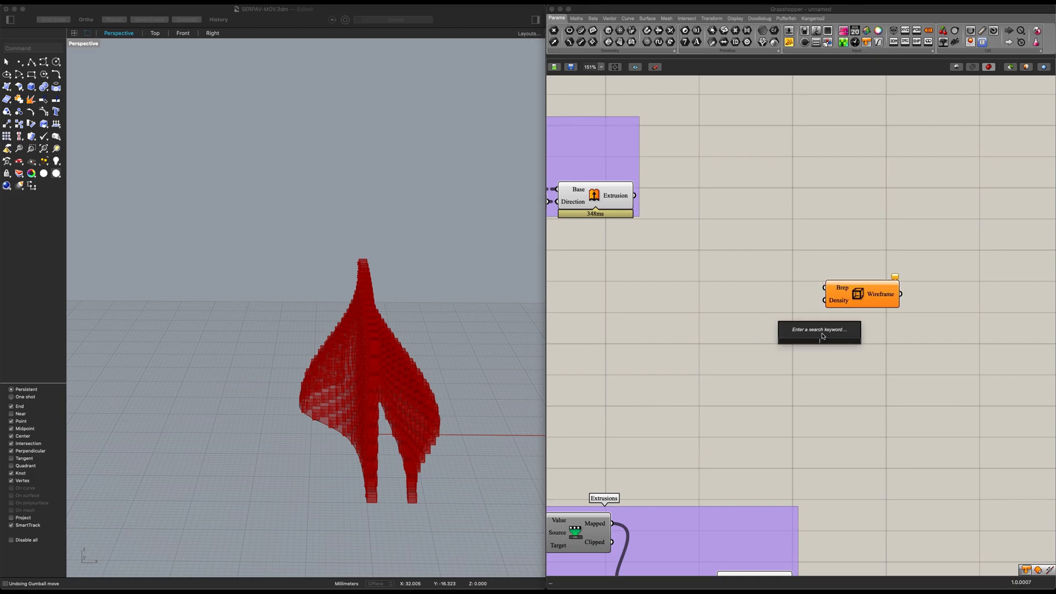
left_click(818, 329)
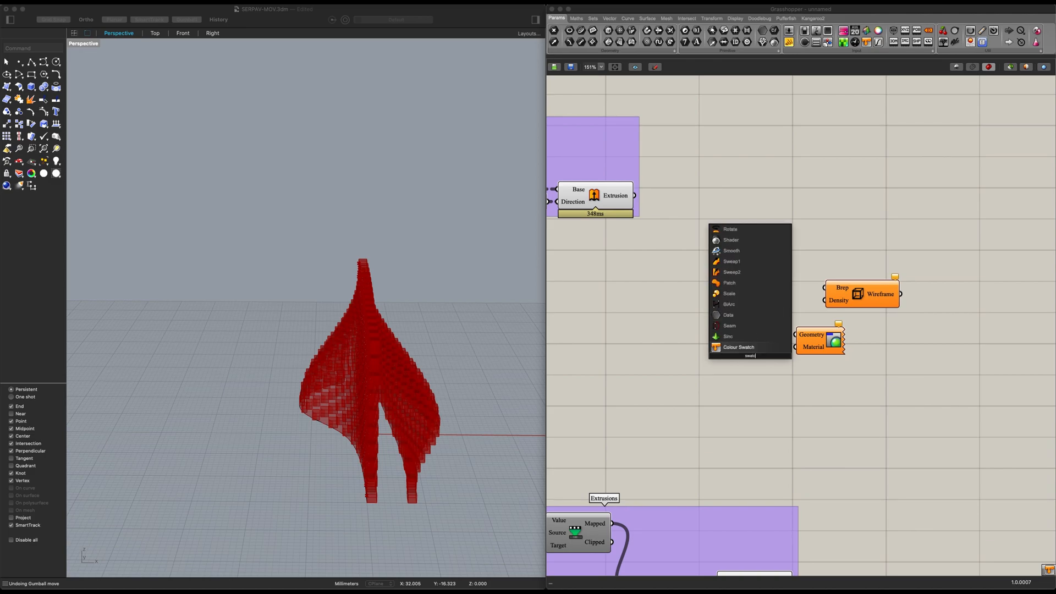
left_click(738, 347)
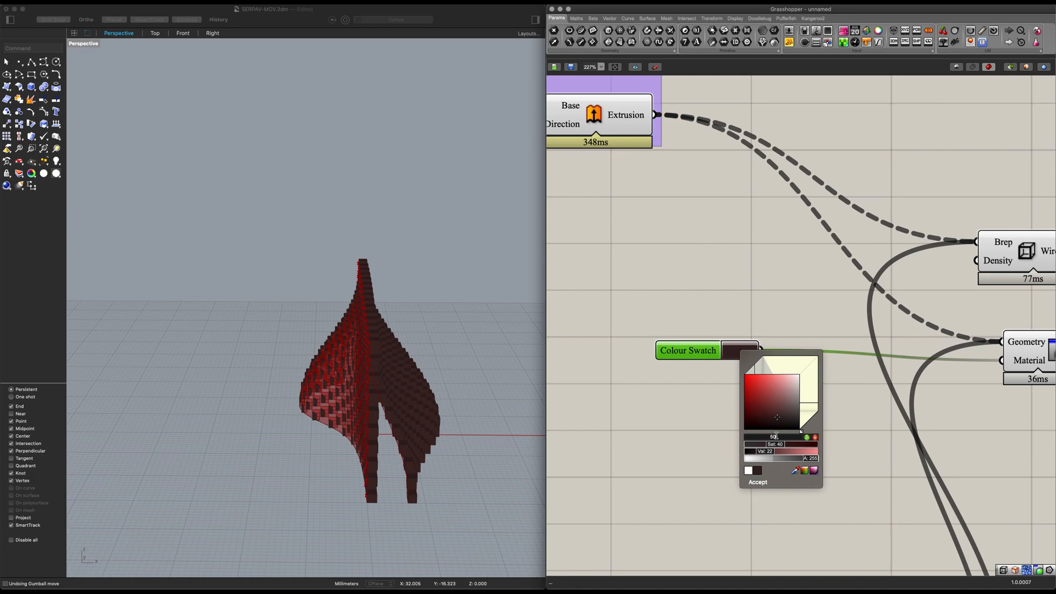
left_click(757, 482)
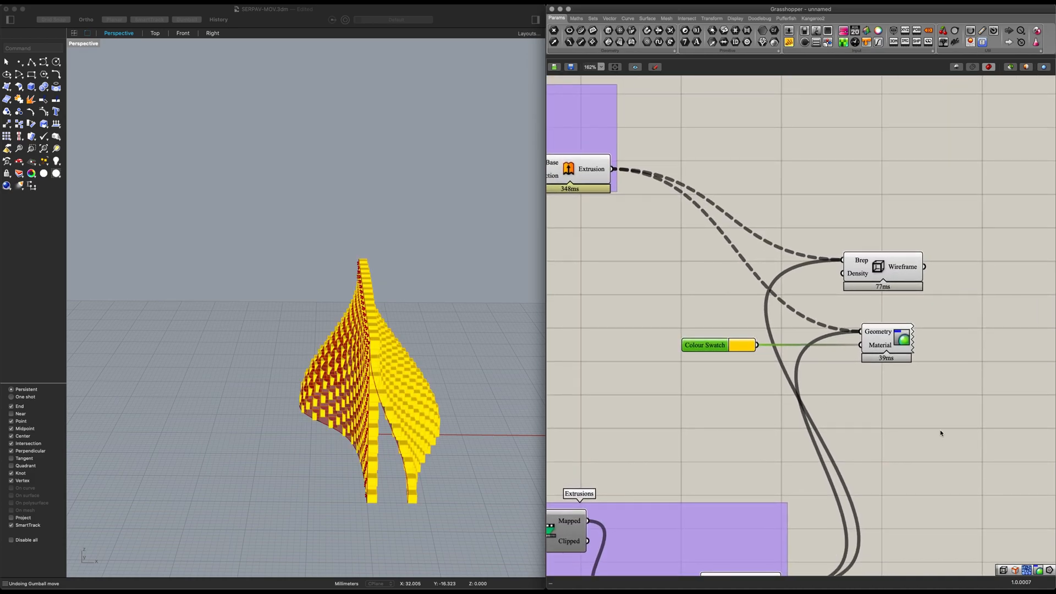
scroll("down", 3)
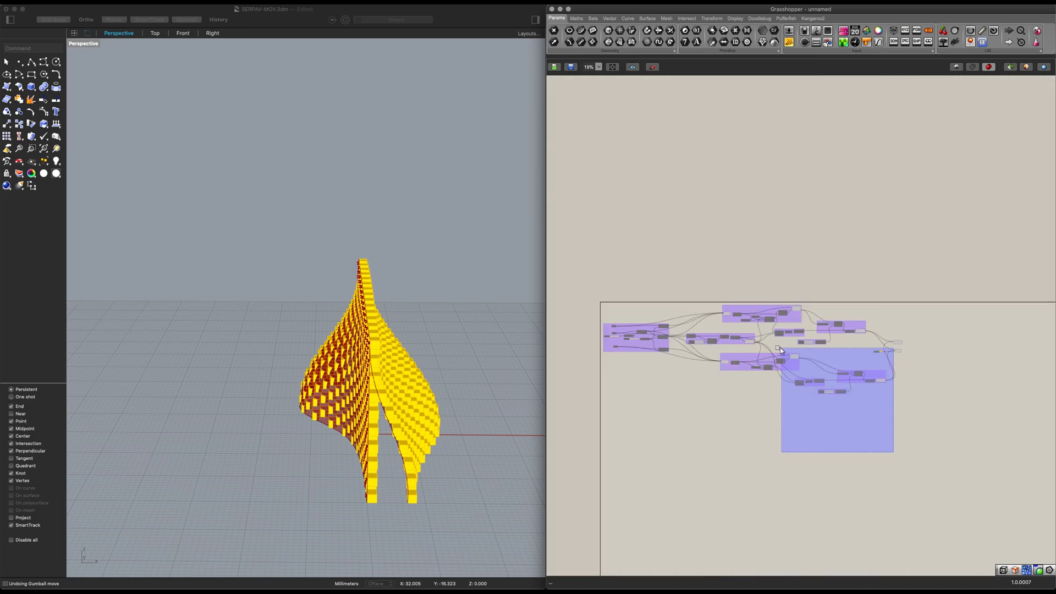